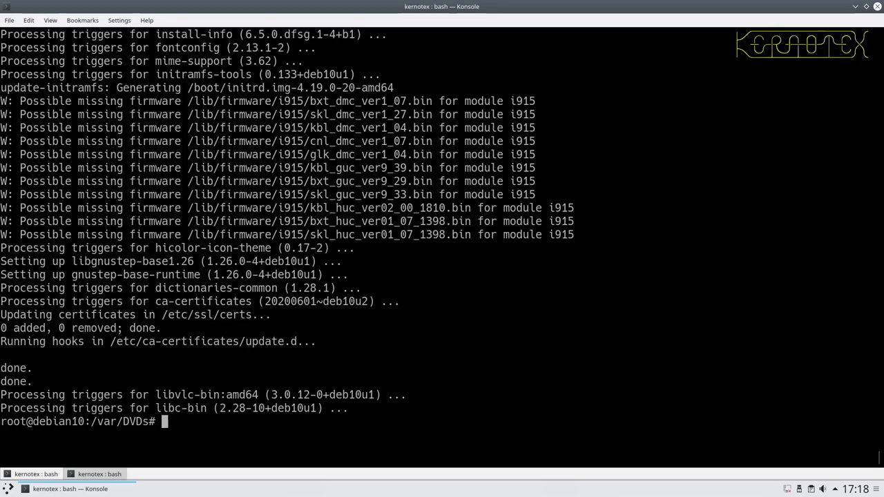
Confirm with uname -a that kernel 4.19.0-6 is running, then list the kernel files in /boot
{"action": "scroll", "scroll_direction": "down", "scroll_amount": 3}
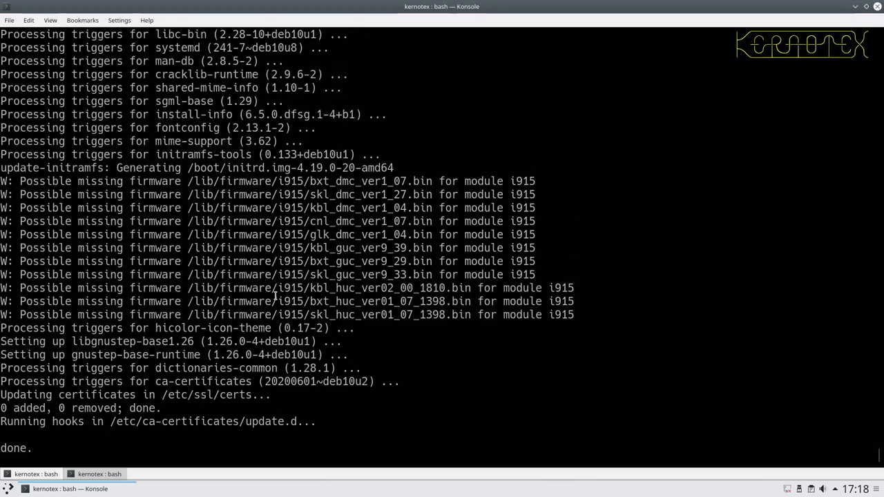
{"action": "scroll", "scroll_direction": "down", "scroll_amount": 3}
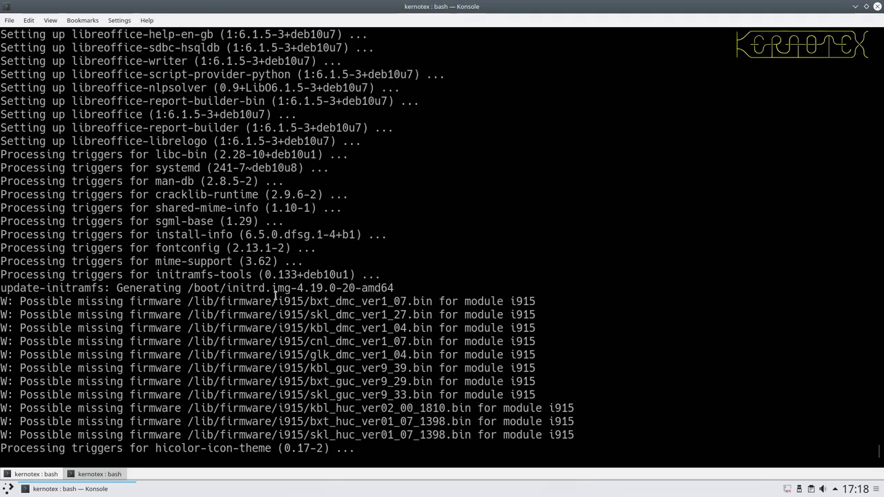
{"action": "scroll", "scroll_direction": "down", "scroll_amount": 3}
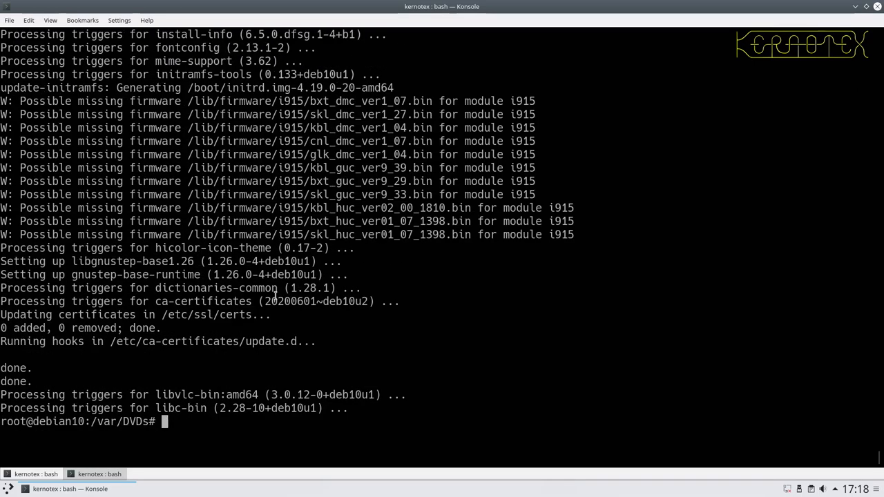
{"action": "type", "text": "uname -a"}
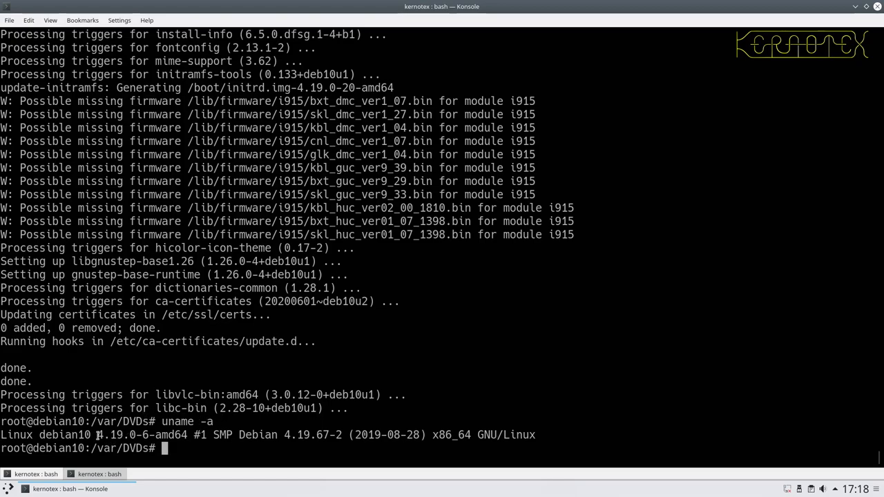
{"action": "double_click", "coordinate": [123, 434]}
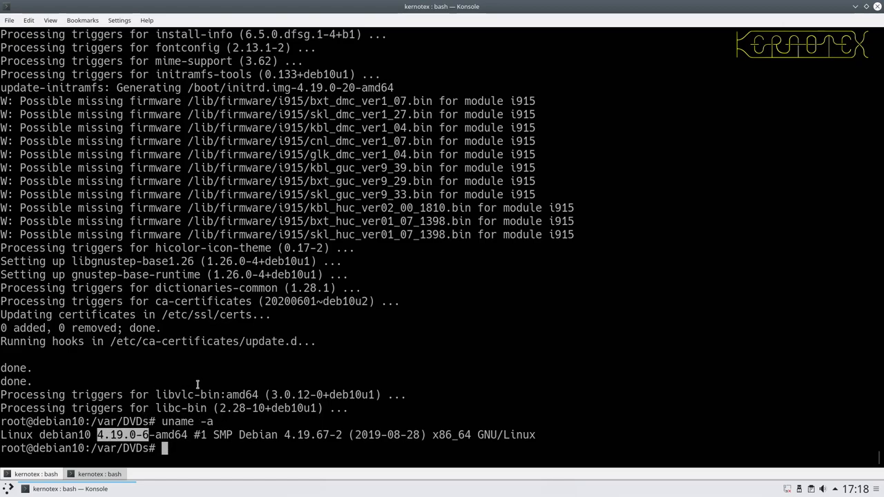
{"action": "type", "text": "ls -l /boot"}
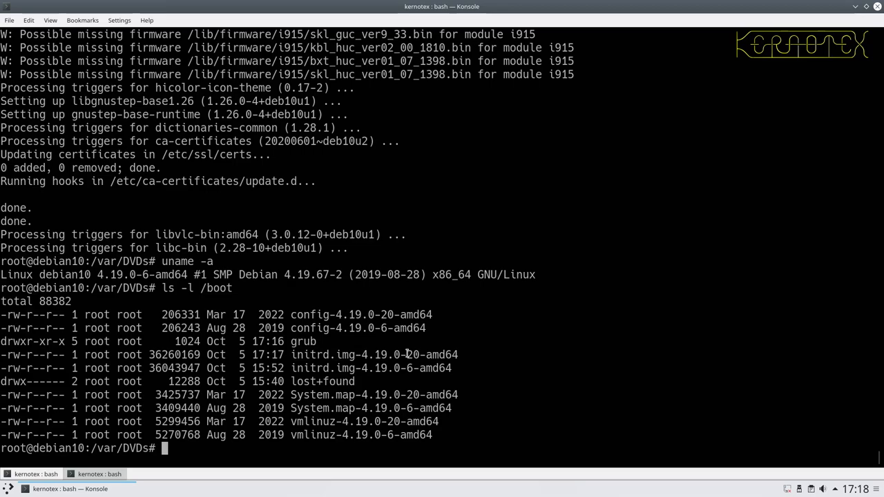
{"action": "double_click", "coordinate": [412, 355]}
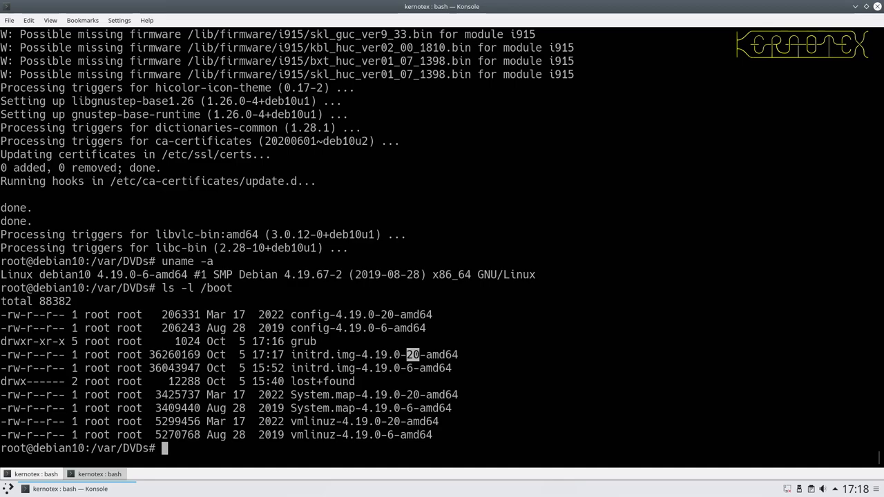
Check which packages are currently held with apt-mark showhold
{"action": "type", "text": "apt-"}
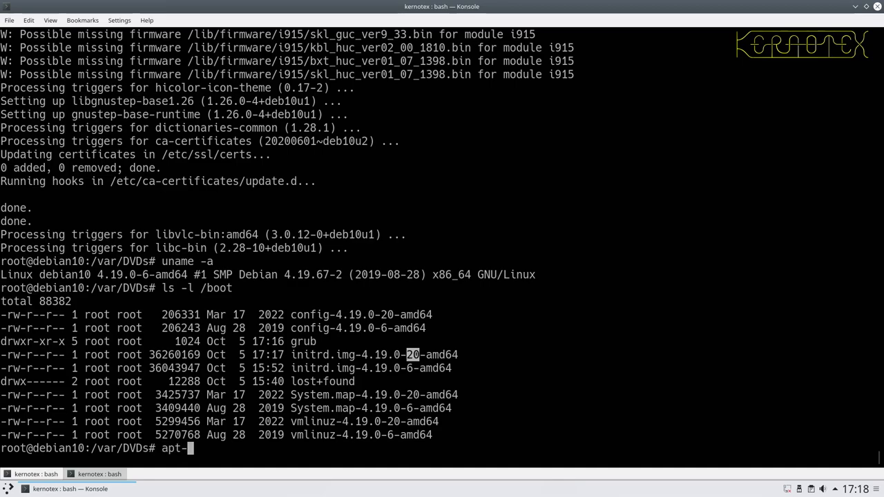
{"action": "type", "text": "mark"}
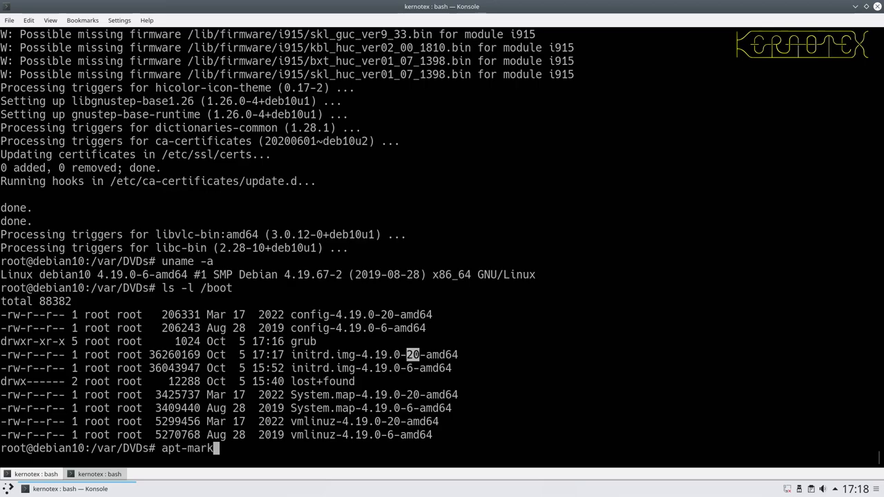
{"action": "type", "text": "sh"}
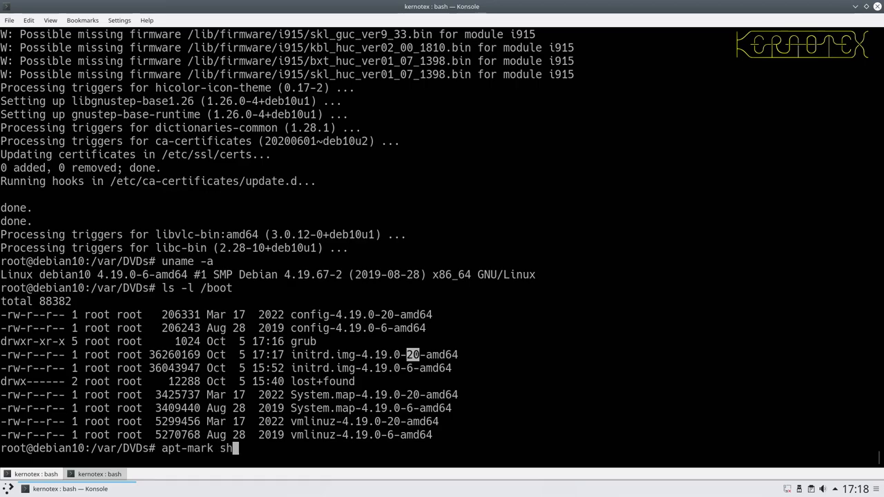
{"action": "type", "text": "owholdf"}
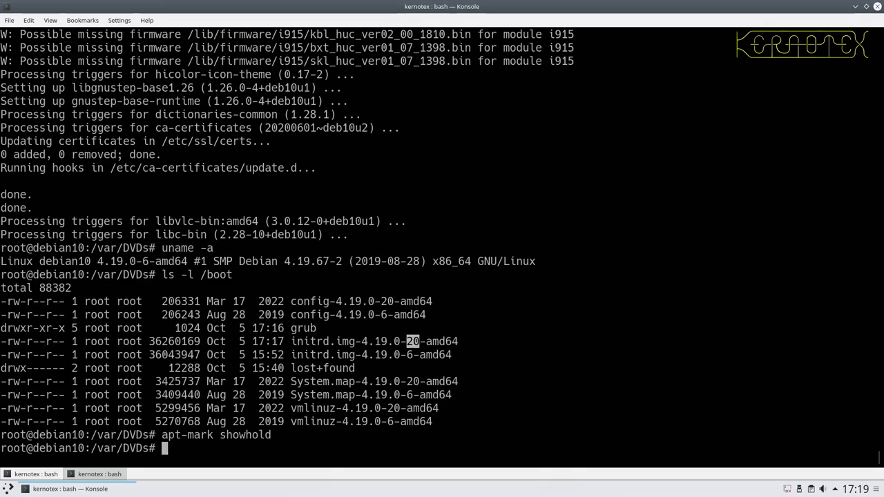
Hold linux-image-amd64 with apt-mark and recheck showhold to confirm it is held
{"action": "type", "text": "a"}
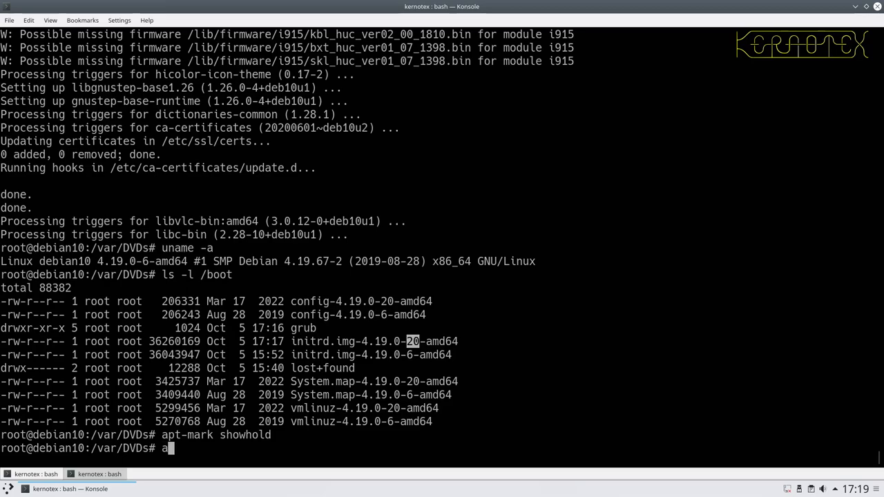
{"action": "type", "text": "pt-mark"}
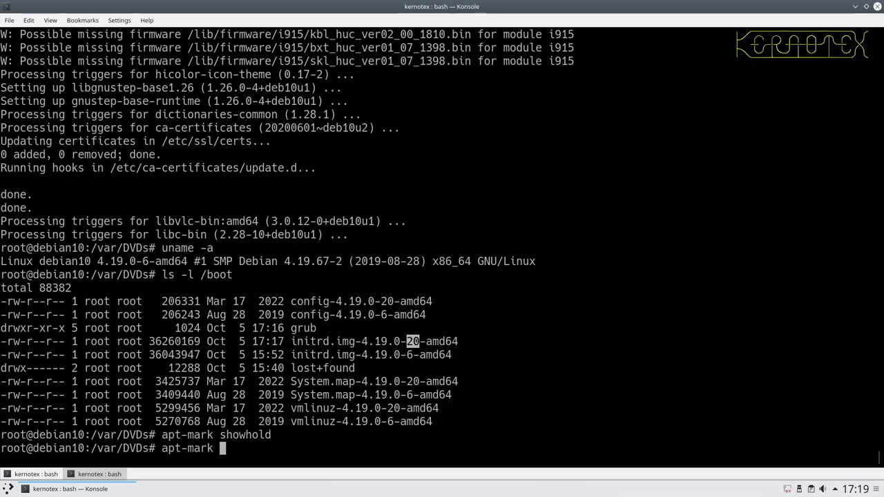
{"action": "type", "text": "hold l"}
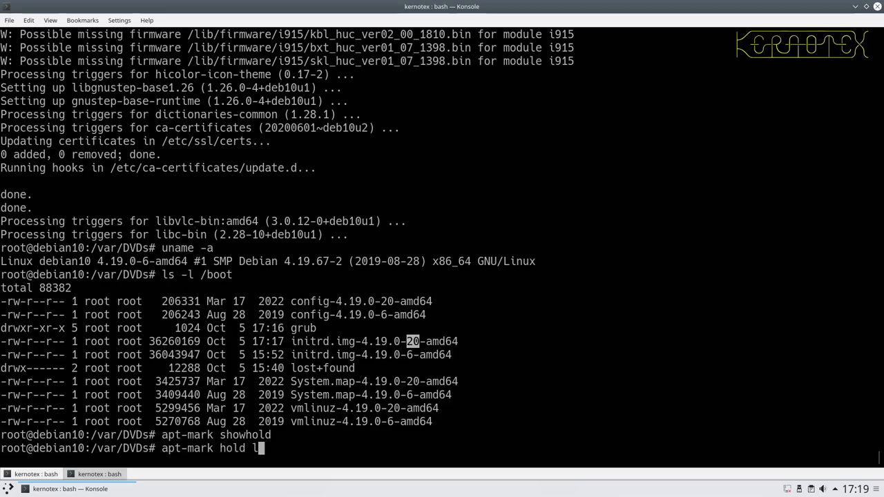
{"action": "type", "text": "inux-image"}
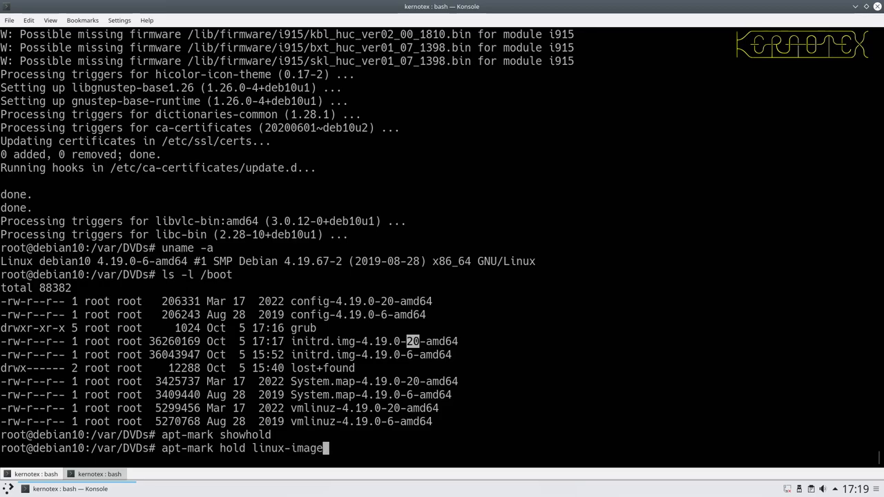
{"action": "type", "text": "-amd64"}
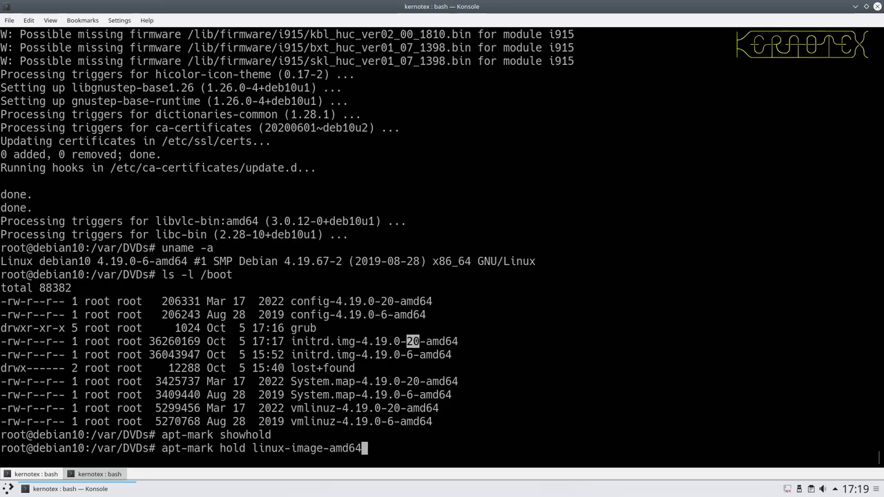
{"action": "key", "text": "Return"}
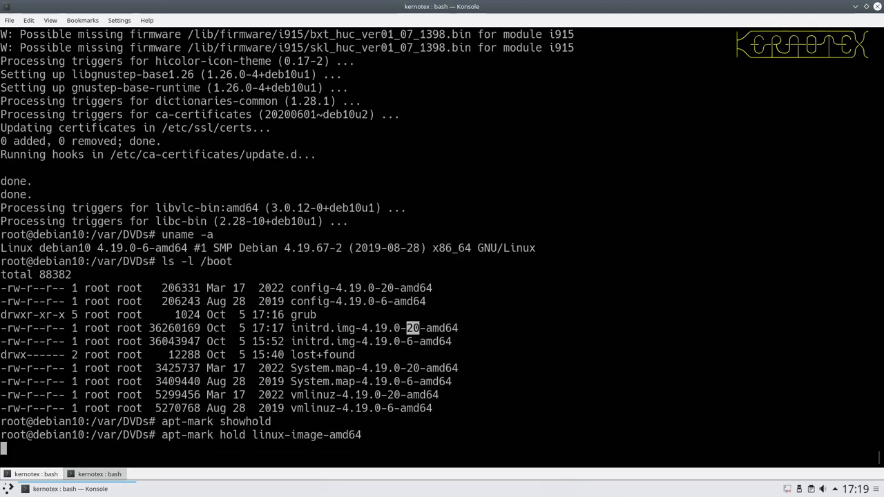
{"action": "key", "text": "Return"}
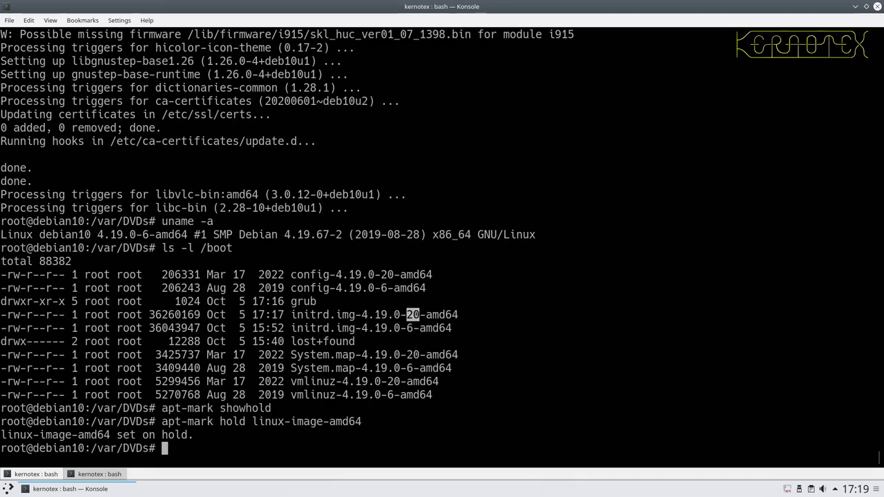
{"action": "type", "text": "apt-mark showhold"}
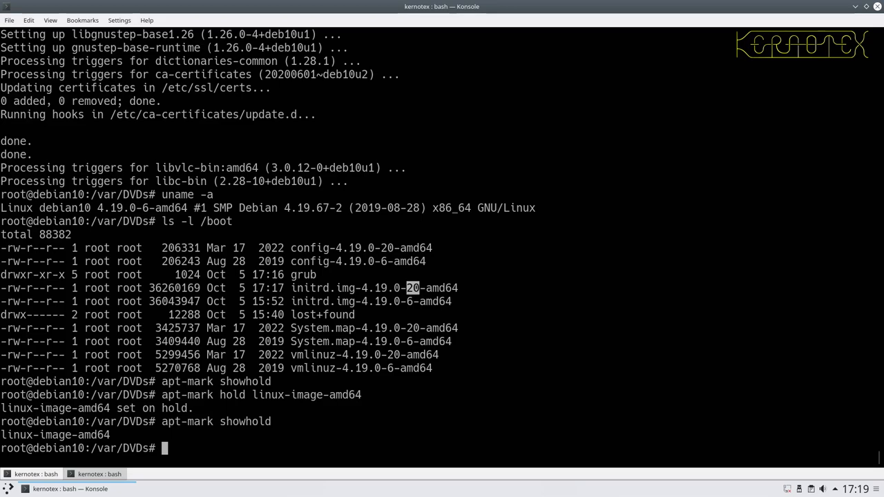
{"action": "mouse_move", "coordinate": [507, 276]}
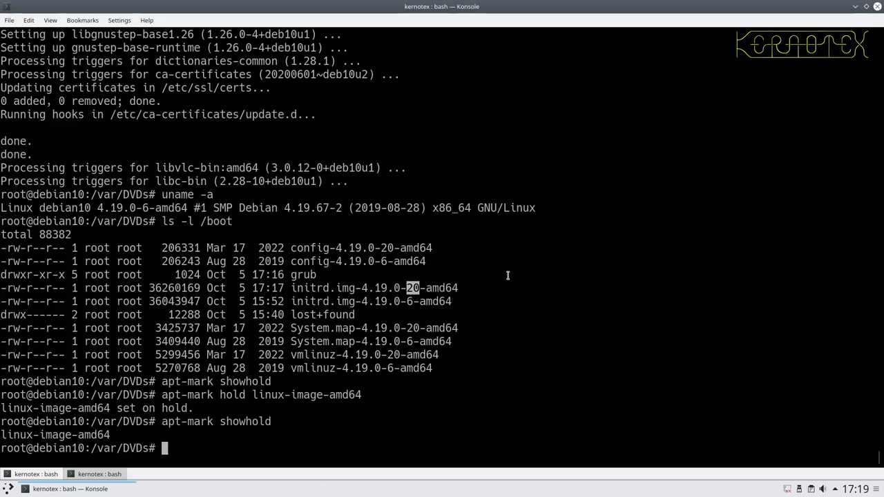
{"action": "mouse_move", "coordinate": [402, 279]}
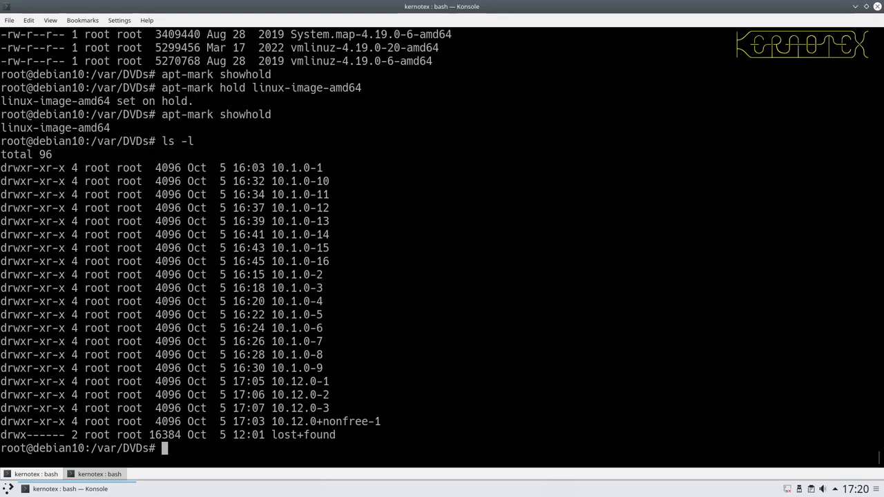
Run the loop syncing dists and pool from the three 10.13.0 update DVDs into /var/DVDs
{"action": "type", "text": "apt list --upgradable"}
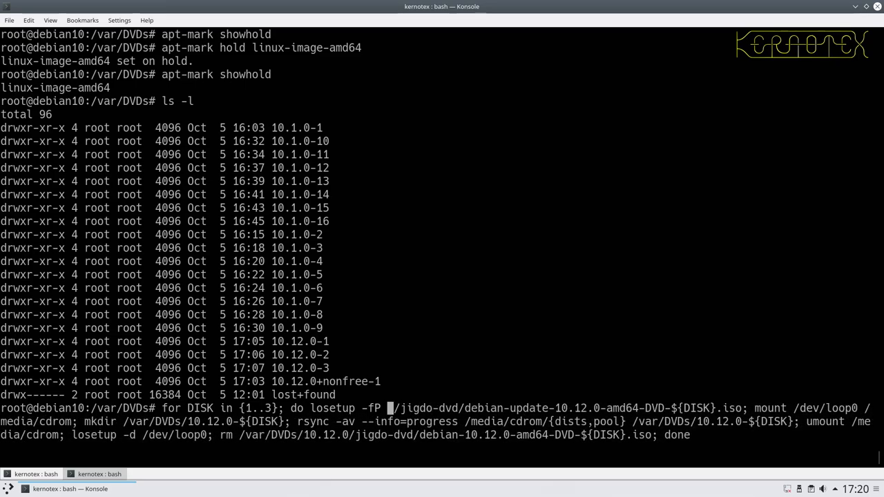
{"action": "type", "text": "mnt/d"}
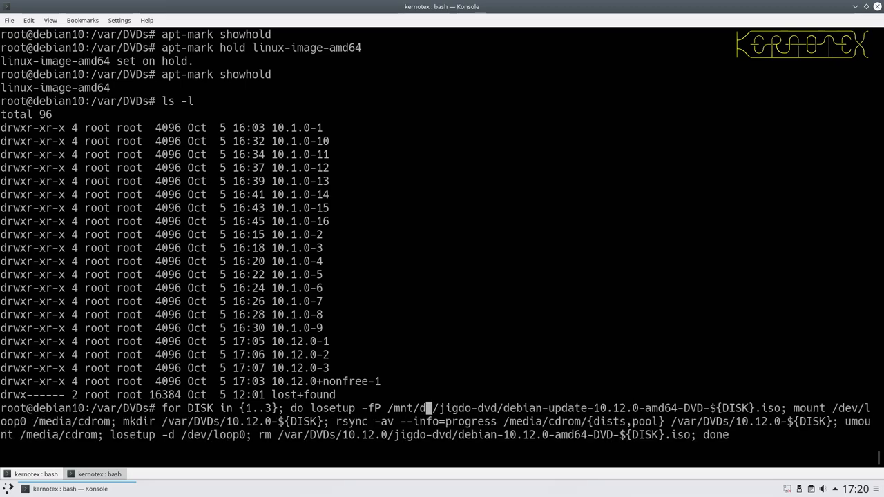
{"action": "type", "text": "ebian/10.13."}
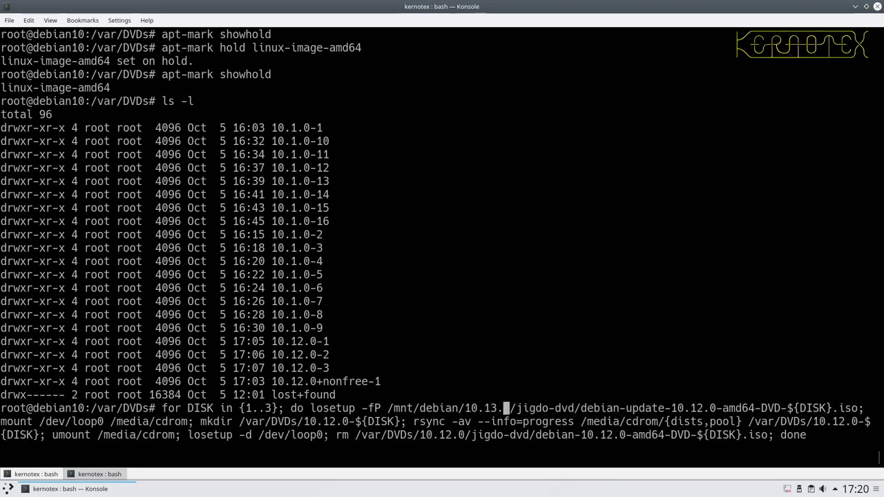
{"action": "type", "text": "0"}
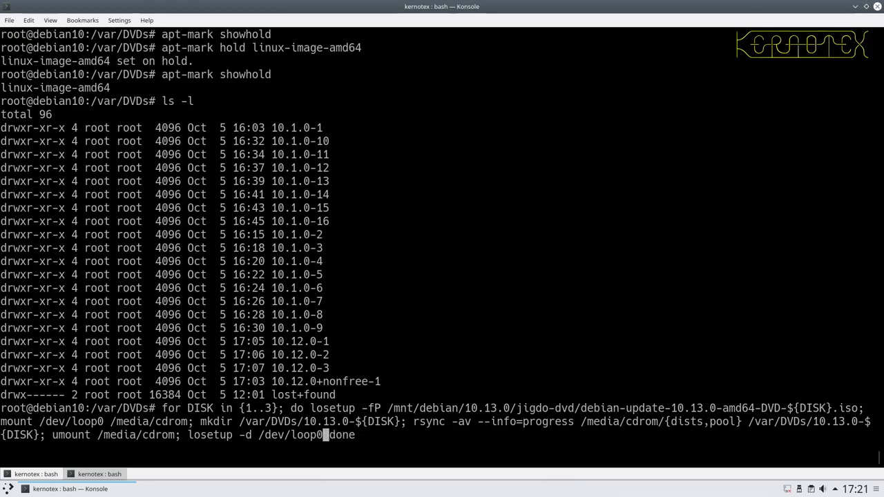
{"action": "type", "text": ";"}
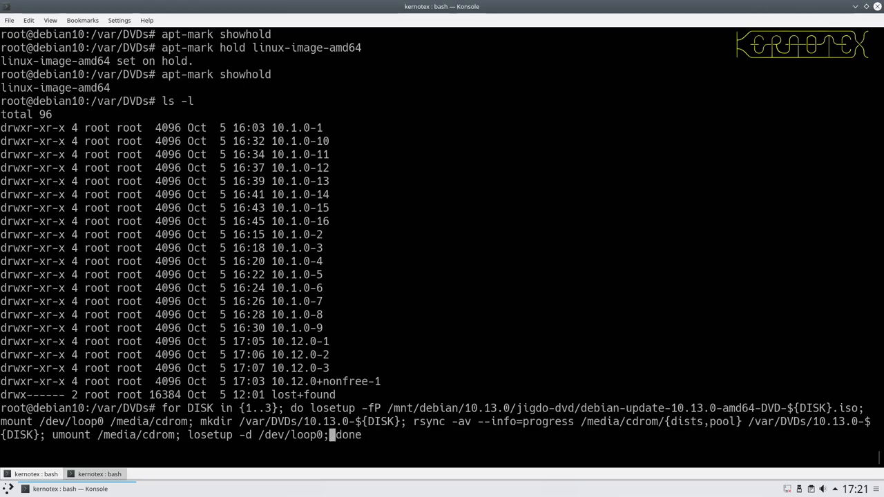
{"action": "key", "text": "Return"}
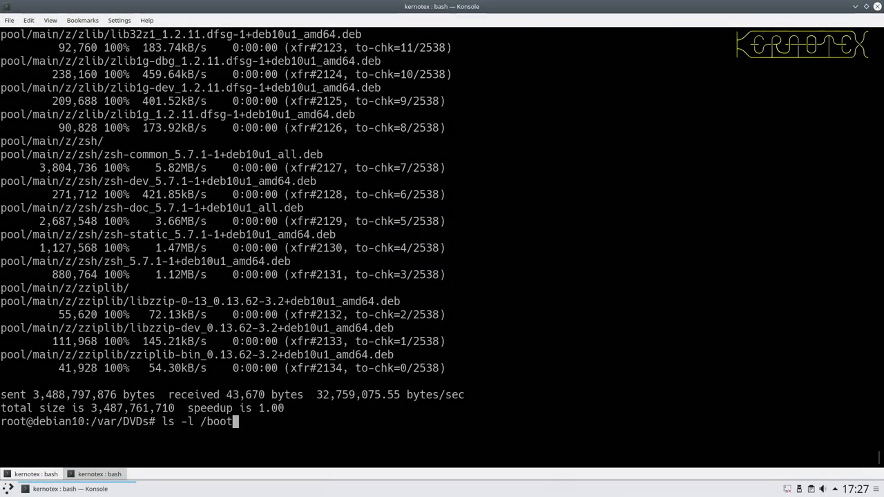
Edit a history loop to use the firmware-10.13.0 nonfree ISO and 10.13.0+nonfree-1 target
{"action": "type", "text": "apt update"}
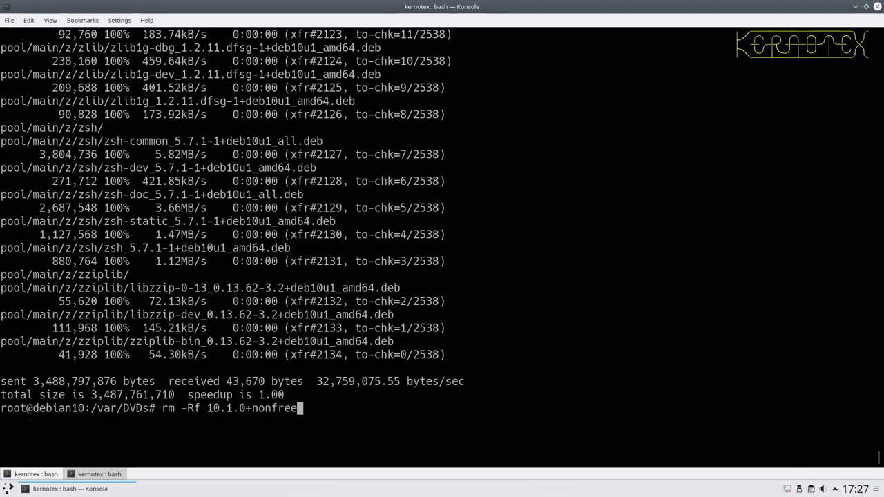
{"action": "type", "text": "ls -l"}
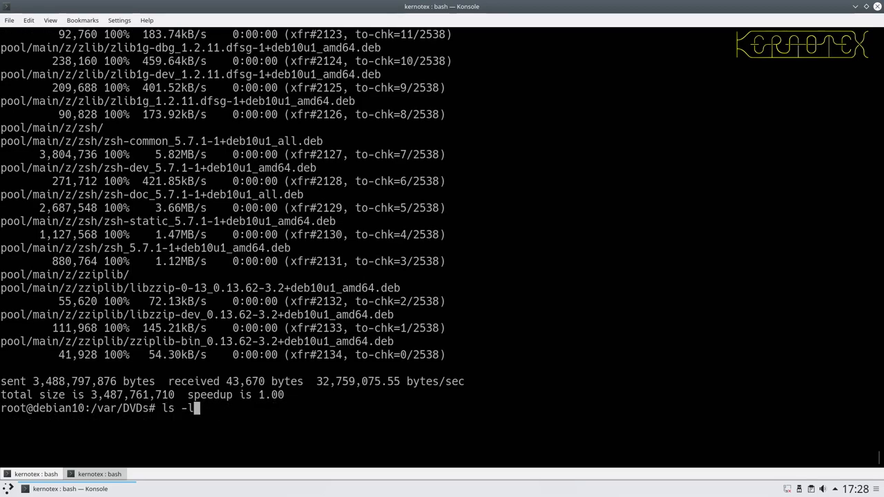
{"action": "type", "text": "rm -Rf 10.1.0"}
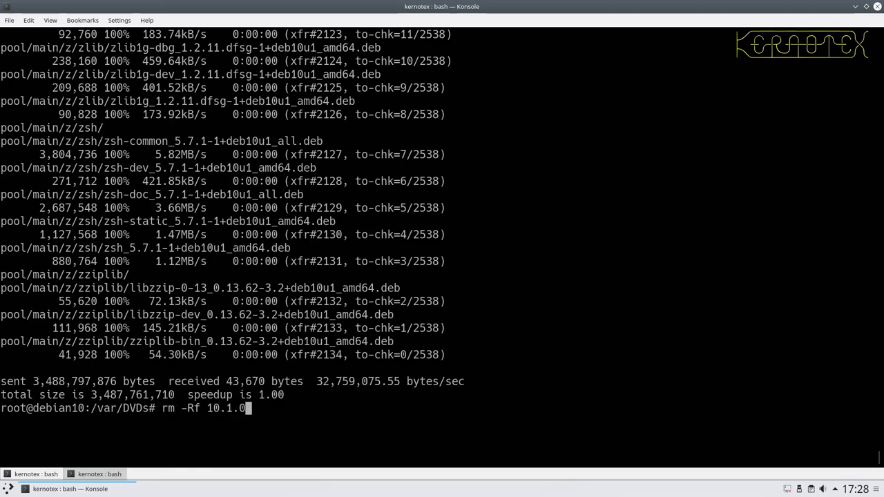
{"action": "type", "text": "apt install blender"}
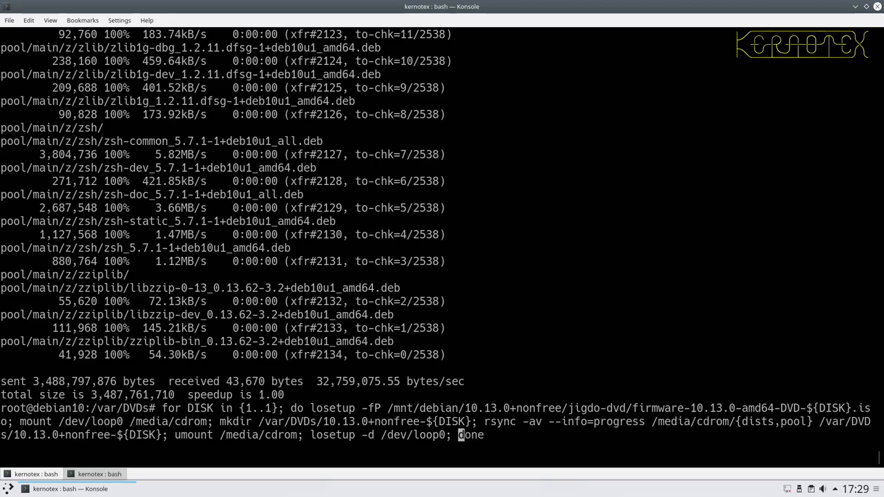
Copy the firmware DVD into /var/DVDs/10.13.0+nonfree-1 and return to the nano session
{"action": "key", "text": "Return"}
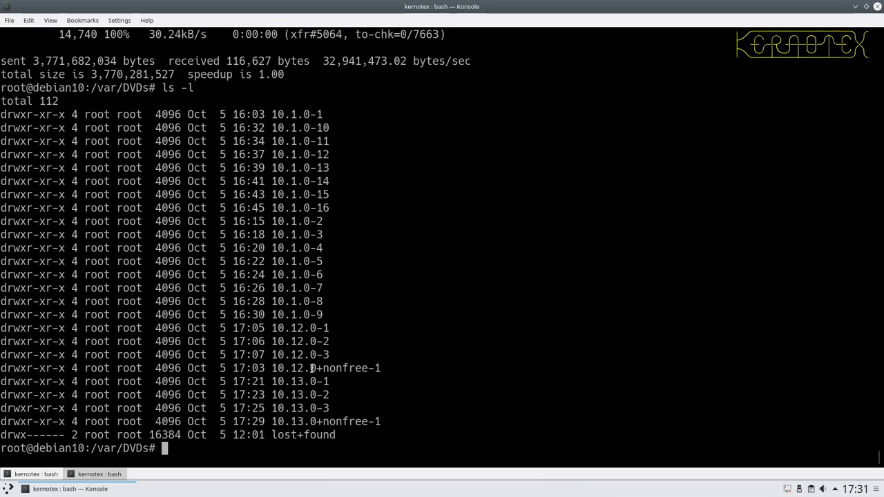
{"action": "mouse_move", "coordinate": [338, 423]}
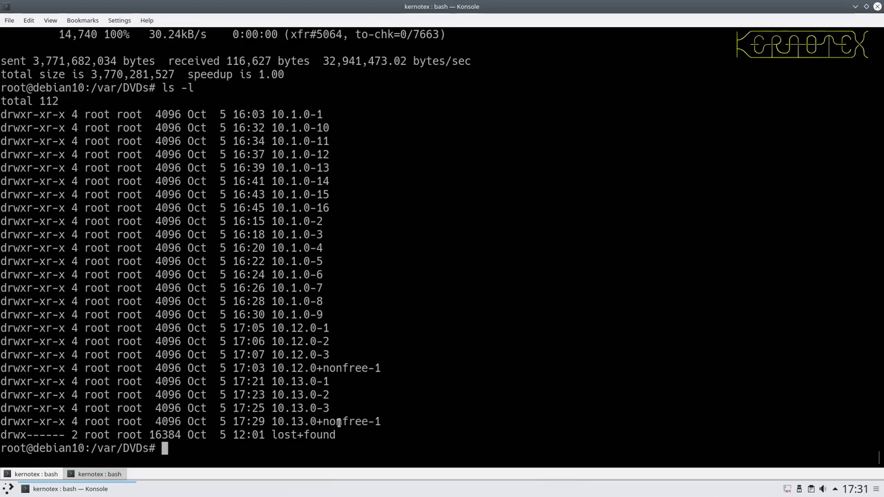
{"action": "mouse_move", "coordinate": [447, 483]}
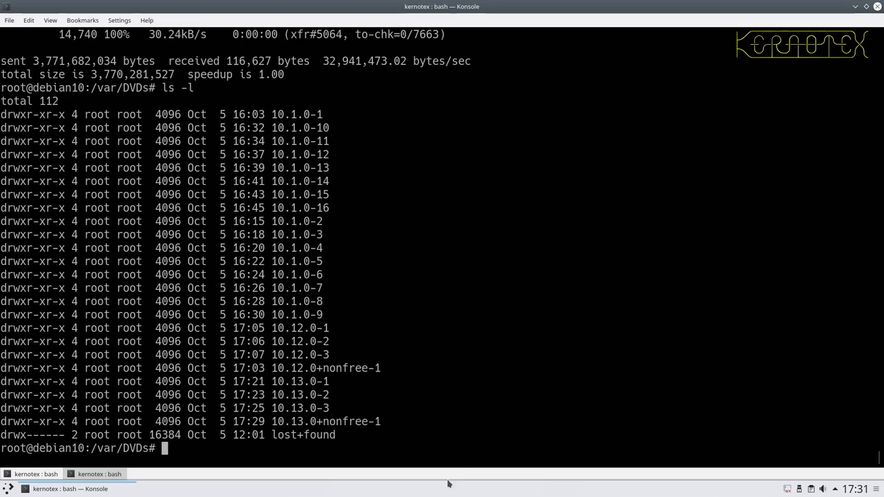
{"action": "left_click", "coordinate": [100, 474]}
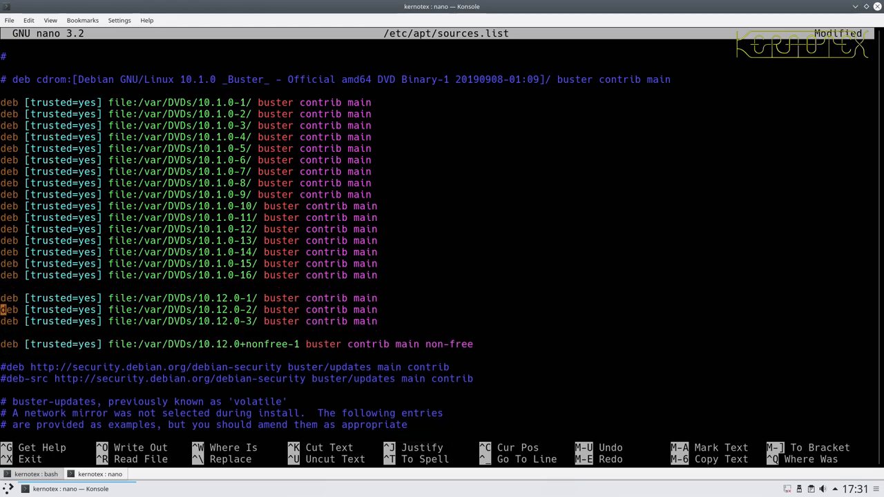
Replace the 10.12.0 repository paths with 10.13.0 in sources.list and write the file
{"action": "left_click", "coordinate": [136, 298]}
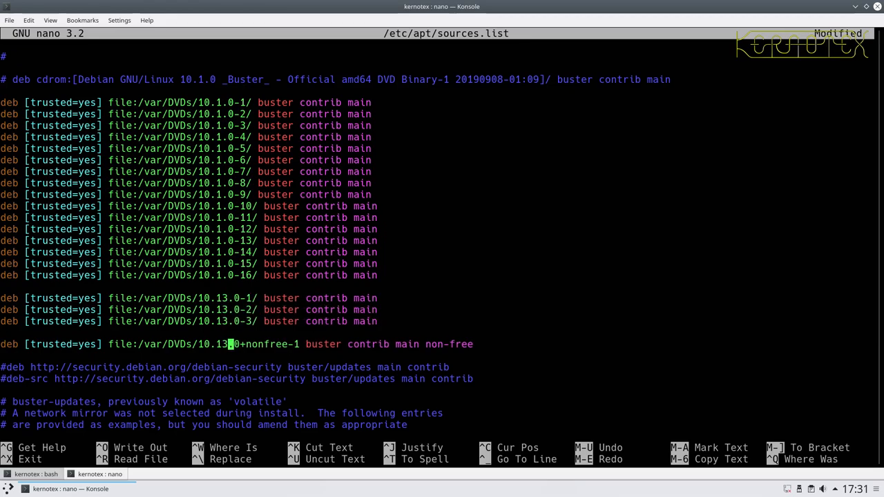
{"action": "key", "text": "ctrl+o"}
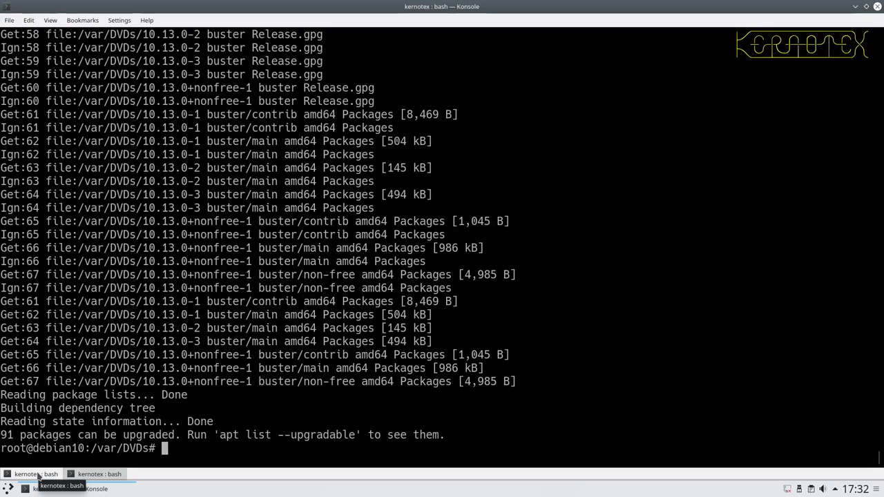
{"action": "mouse_move", "coordinate": [107, 257]}
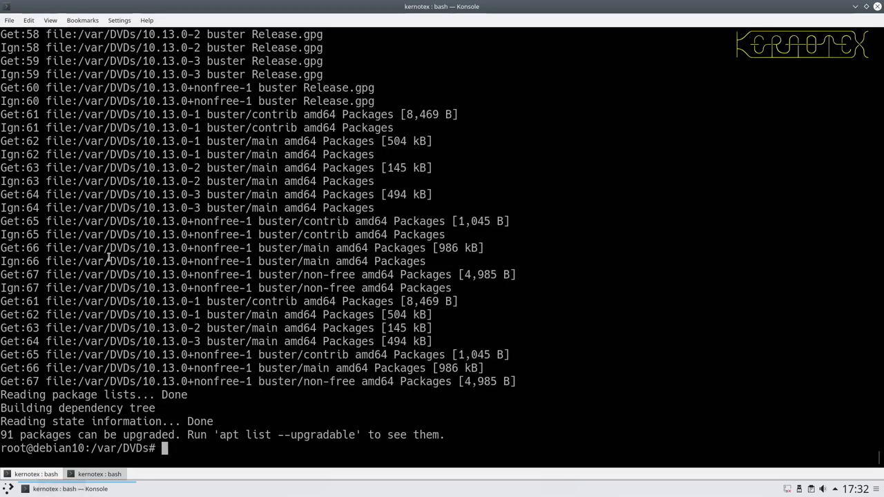
{"action": "mouse_move", "coordinate": [170, 200]}
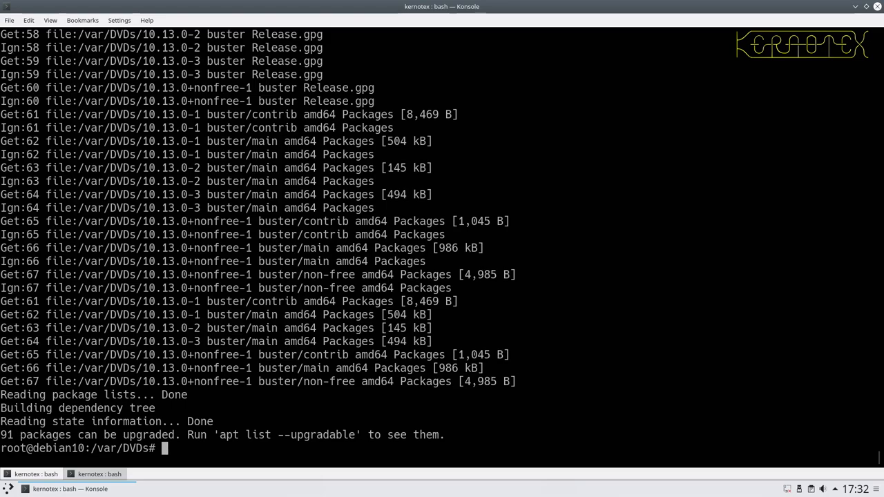
Remove the 10.12.0-* and 10.12.0+nonfree-1 folders with rm -Rf and relist /var/DVDs
{"action": "type", "text": "ls -l"}
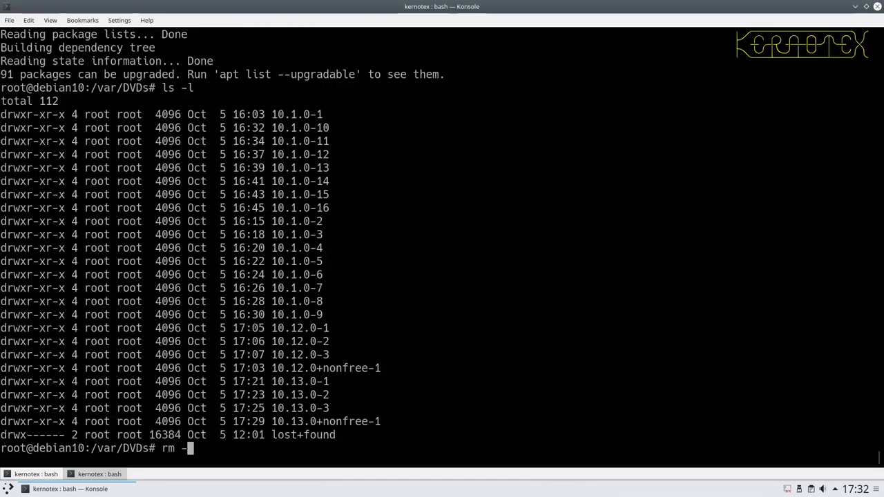
{"action": "type", "text": "Rf"}
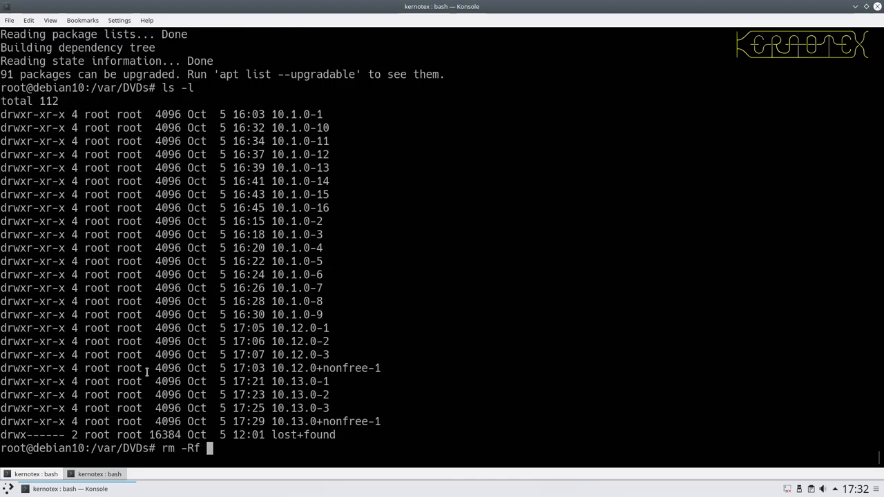
{"action": "double_click", "coordinate": [300, 328]}
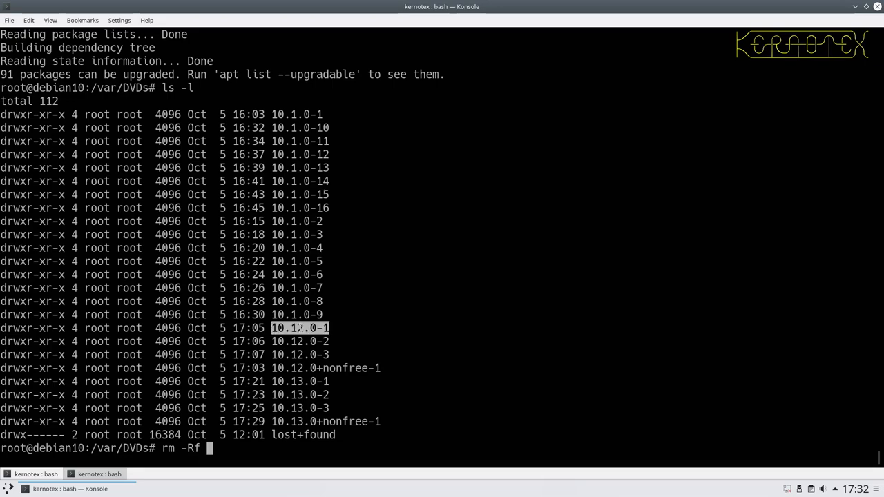
{"action": "type", "text": "10.12.0-1"}
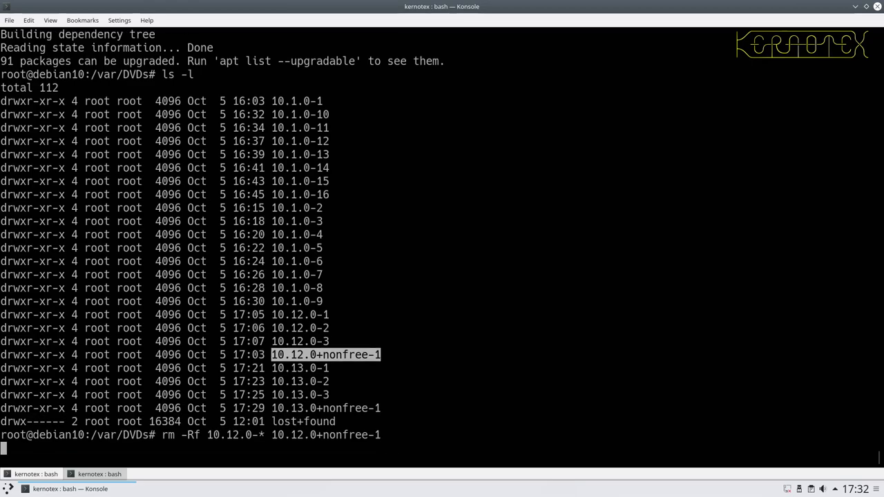
{"action": "type", "text": "ls -l"}
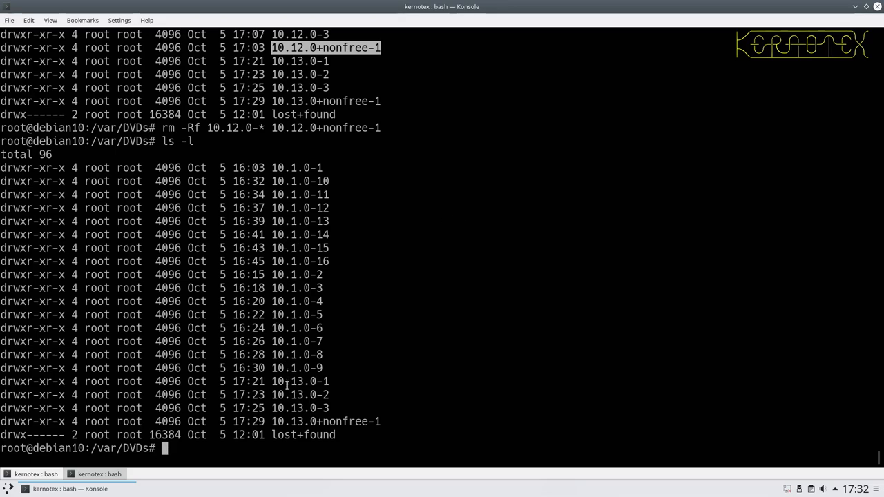
{"action": "mouse_move", "coordinate": [276, 375]}
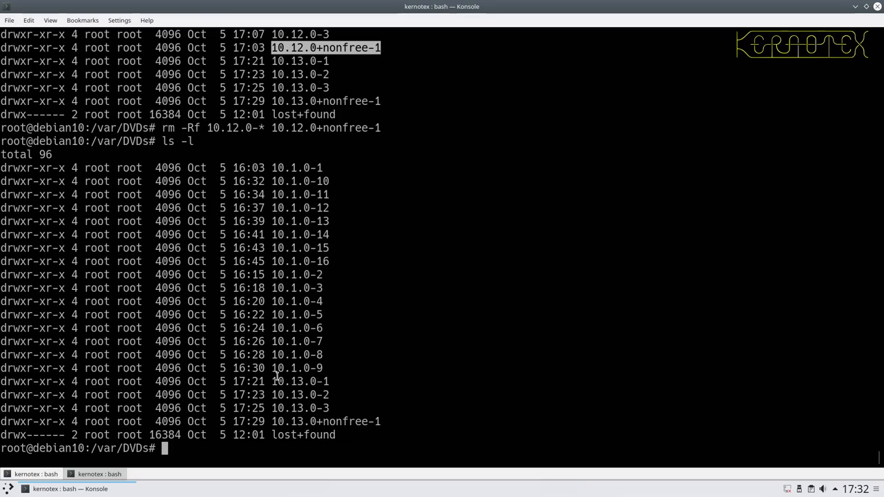
{"action": "mouse_move", "coordinate": [279, 379]}
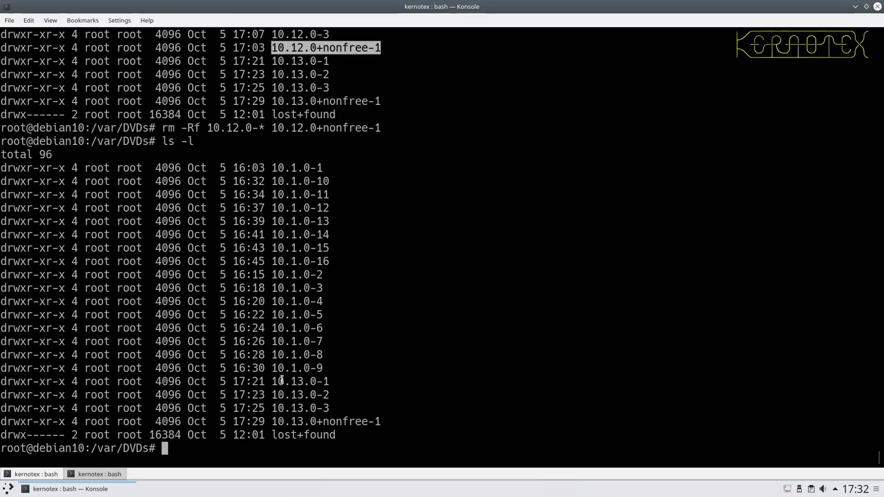
{"action": "mouse_move", "coordinate": [297, 381]}
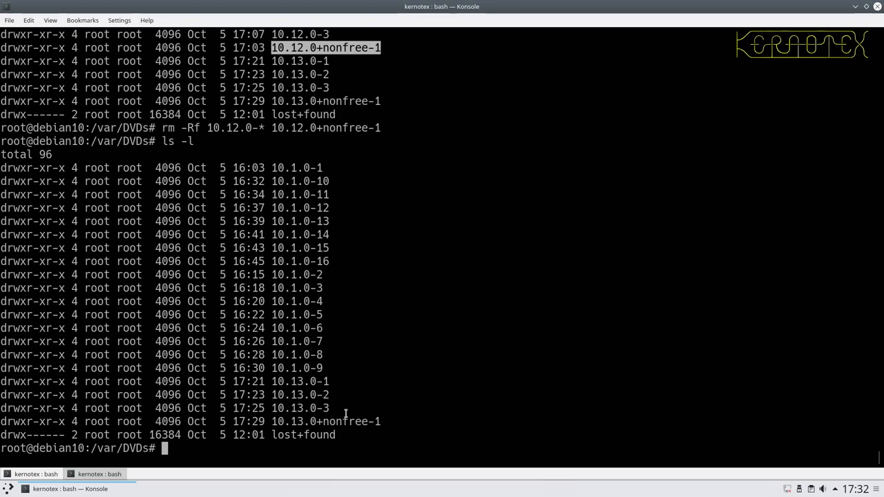
{"action": "type", "text": "ap"}
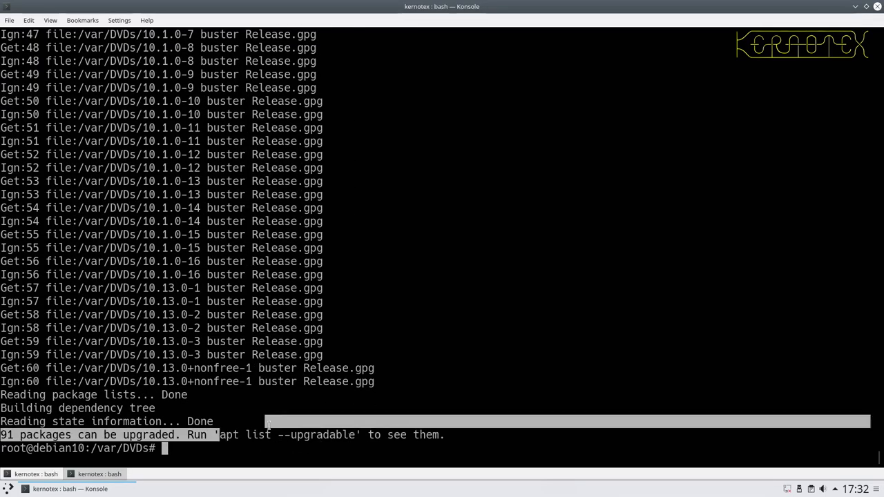
Run apt list --upgradable and scroll through all 91 packages to the end
{"action": "type", "text": "apt list --upgradable"}
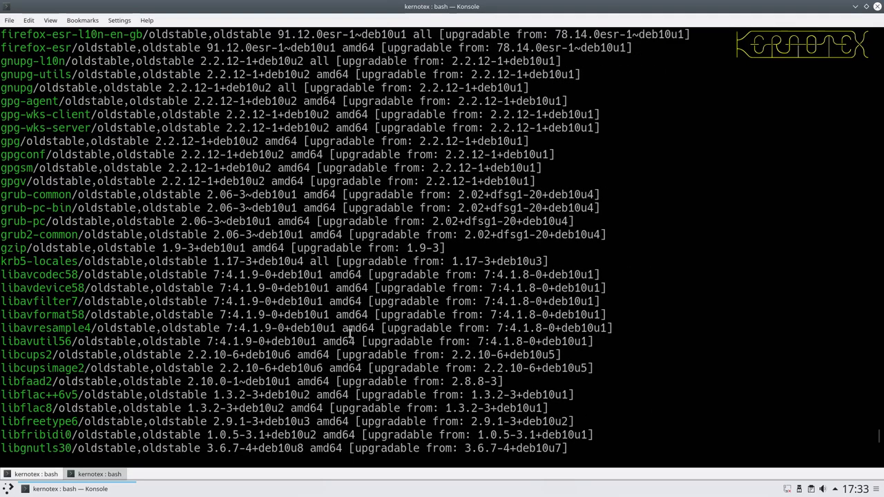
{"action": "key", "text": "Return"}
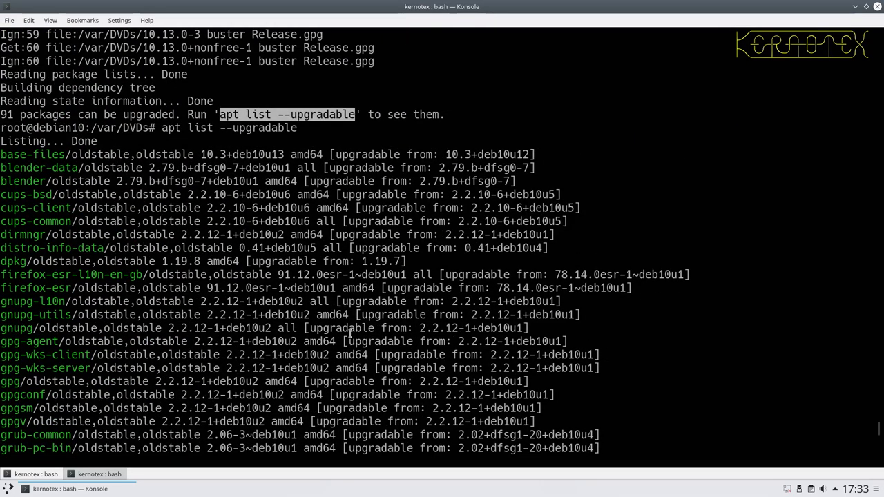
{"action": "scroll", "scroll_direction": "down", "scroll_amount": 3}
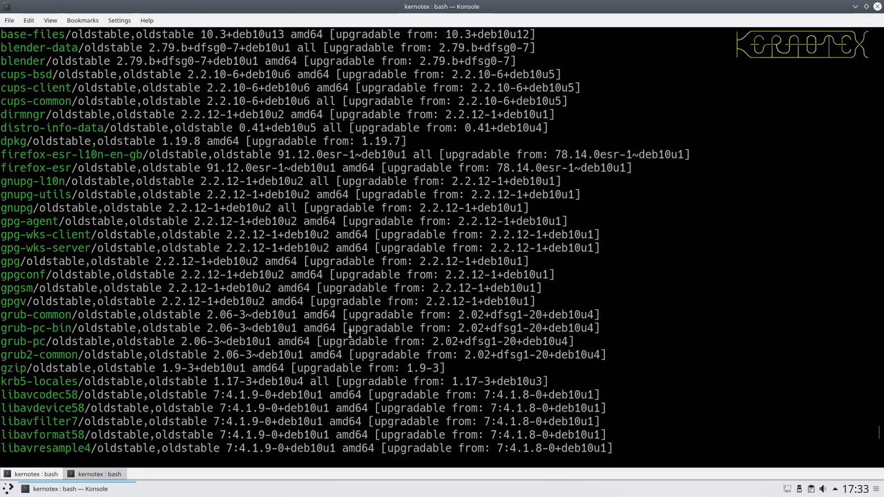
{"action": "scroll", "scroll_direction": "down", "scroll_amount": 3}
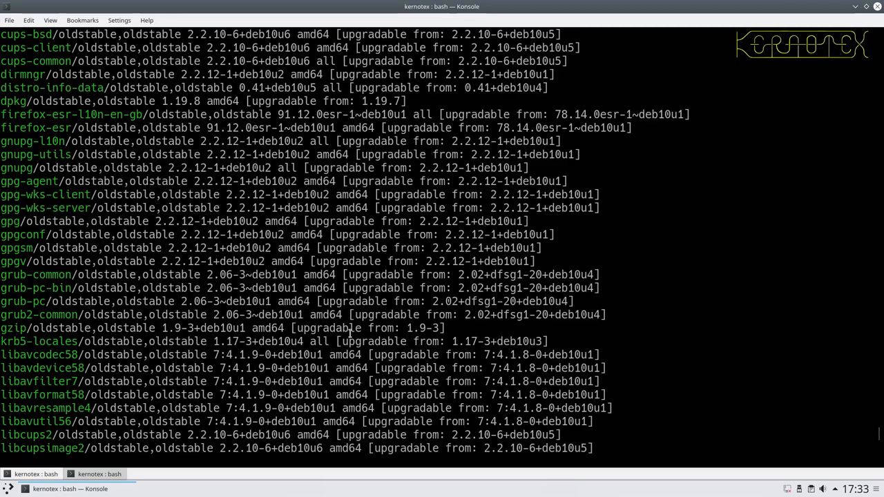
{"action": "scroll", "scroll_direction": "down", "scroll_amount": 3}
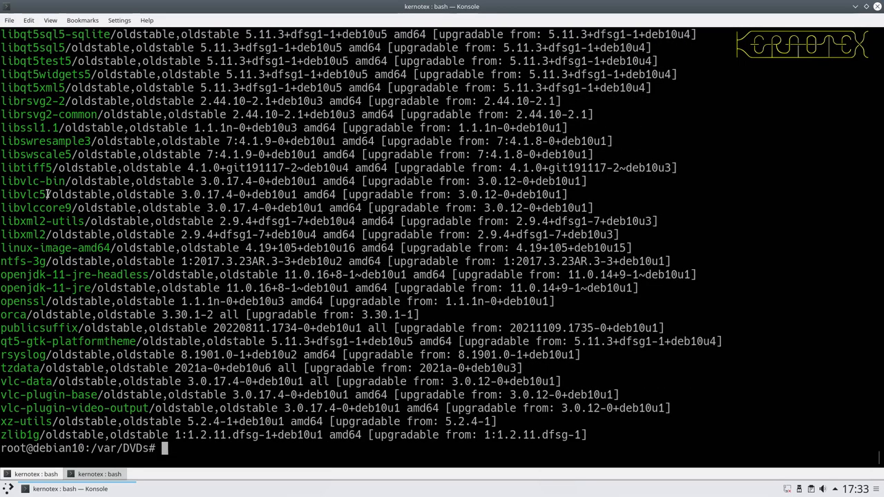
{"action": "mouse_move", "coordinate": [261, 263]}
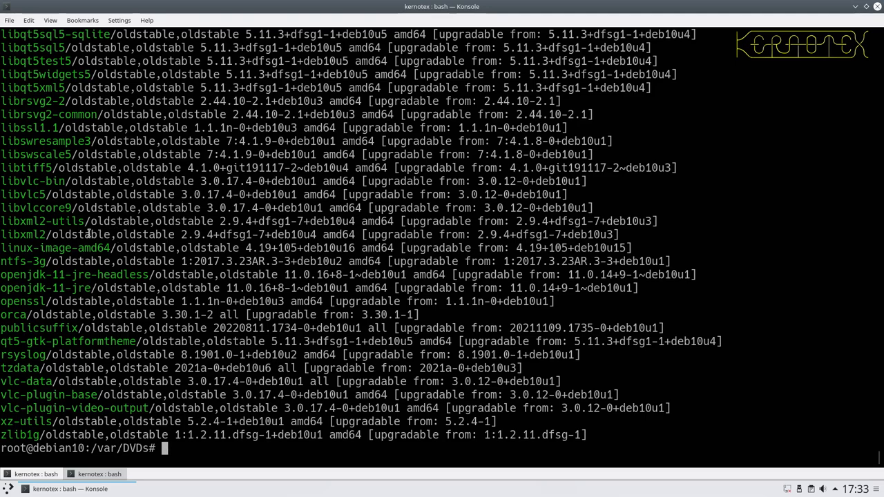
Run apt upgrade, note linux-image-amd64 kept back, and confirm installing the 90 packages
{"action": "type", "text": "apt"}
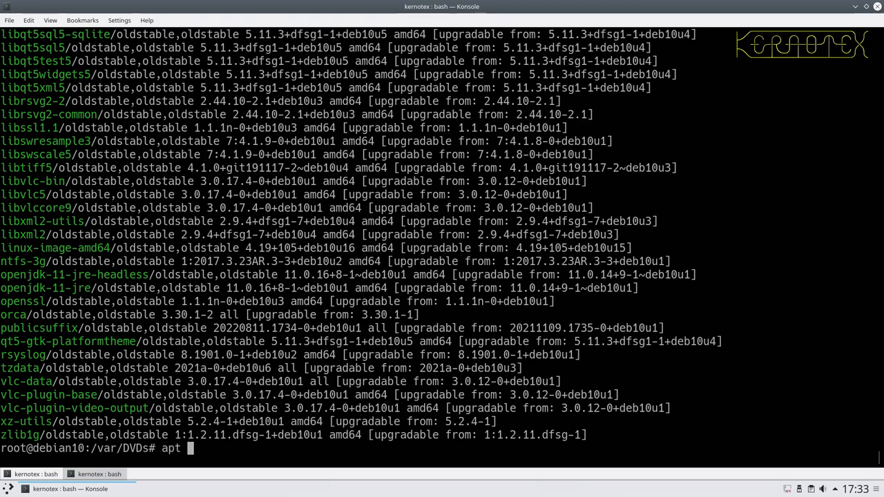
{"action": "type", "text": "upgrade"}
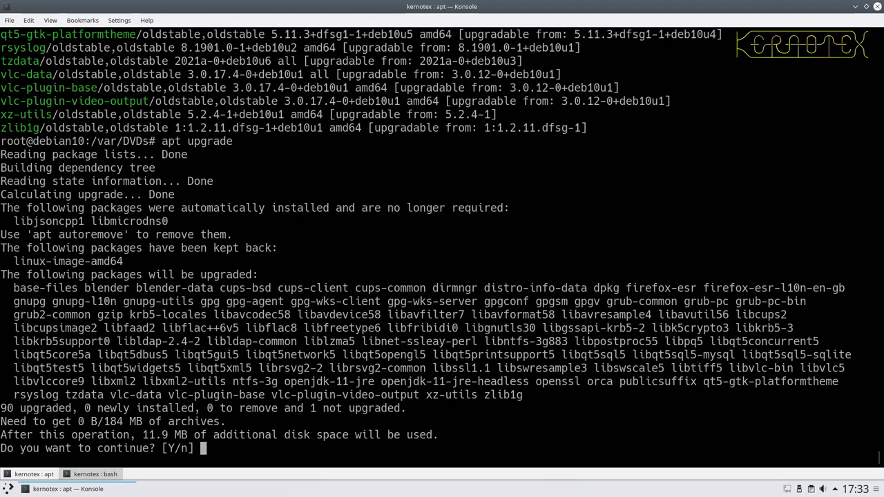
{"action": "double_click", "coordinate": [76, 248]}
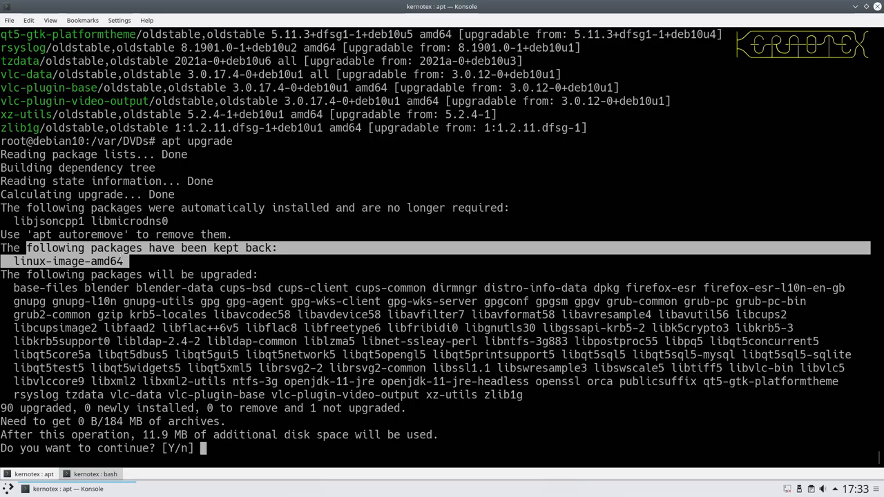
{"action": "key", "text": "Return"}
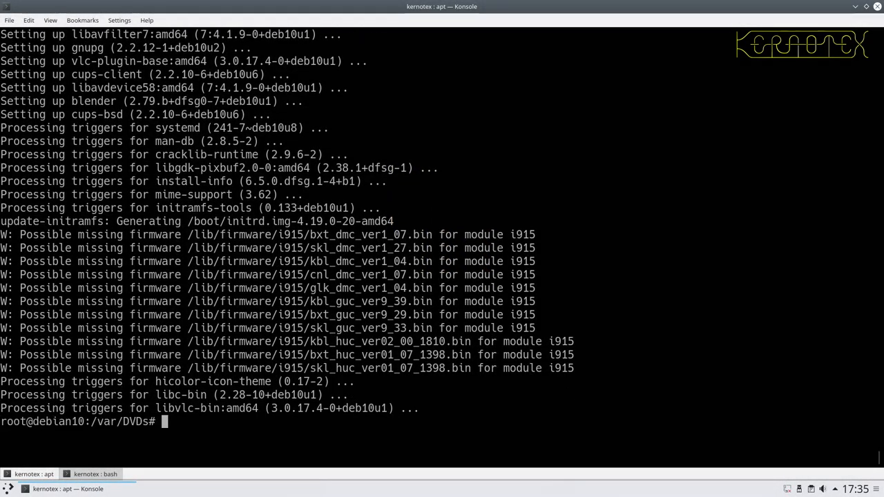
{"action": "left_click", "coordinate": [94, 473]}
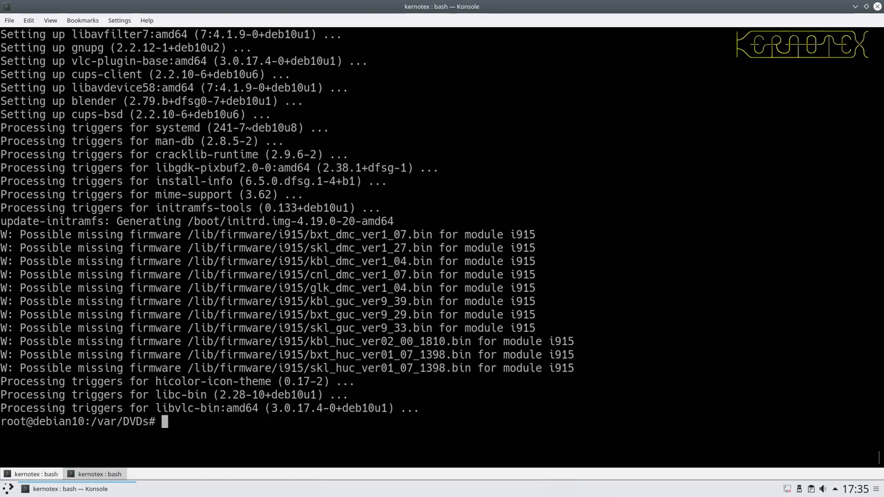
List /boot with ls -l, showing the new 4.19.0-20 initrd beside the 4.19.0-6 files
{"action": "type", "text": "ls -l /boot"}
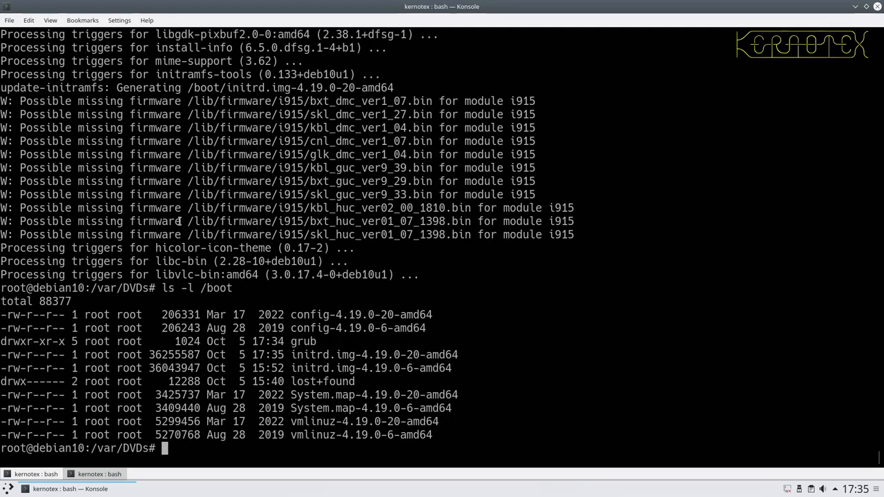
{"action": "mouse_move", "coordinate": [345, 319]}
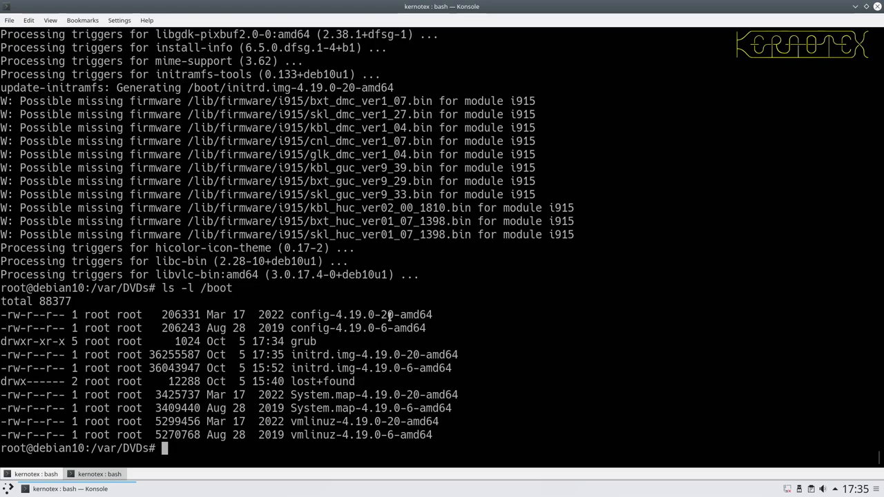
{"action": "mouse_move", "coordinate": [332, 305]}
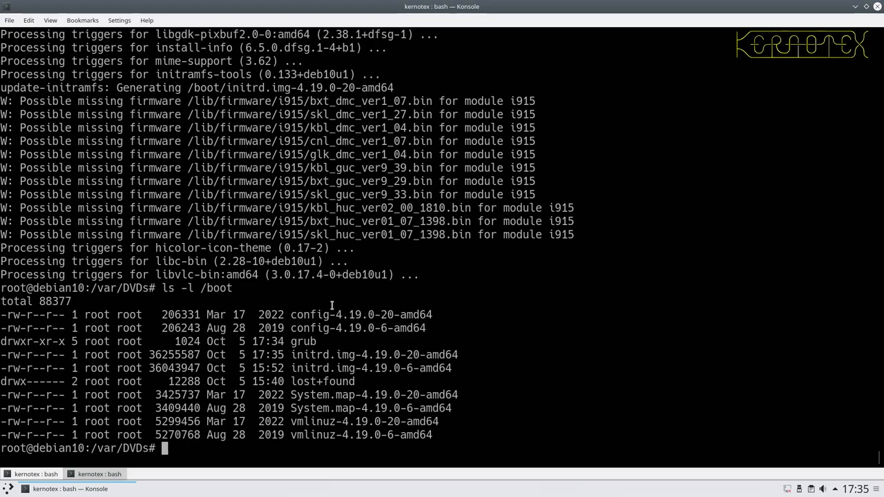
Autoremove libjsoncpp1 and libmicrodns0, then refresh package lists, leaving one upgradable package
{"action": "type", "text": "apt autoremove"}
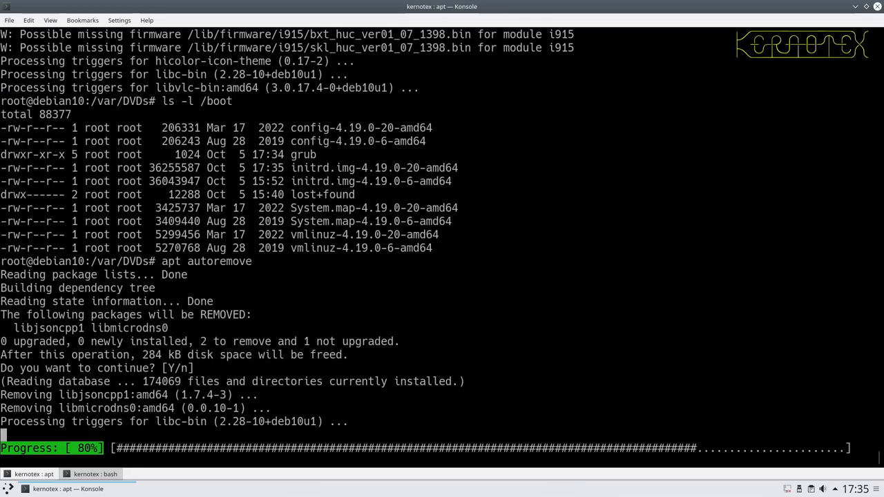
{"action": "type", "text": "a"}
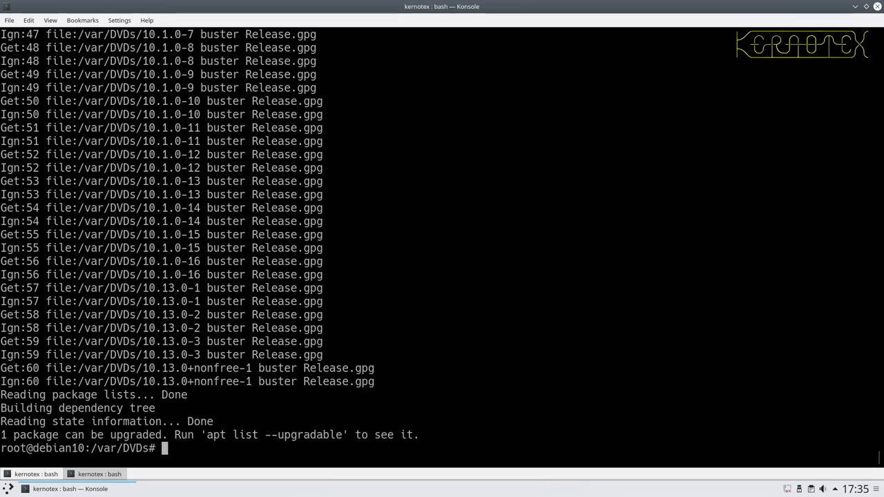
{"action": "type", "text": "ls -l /boot"}
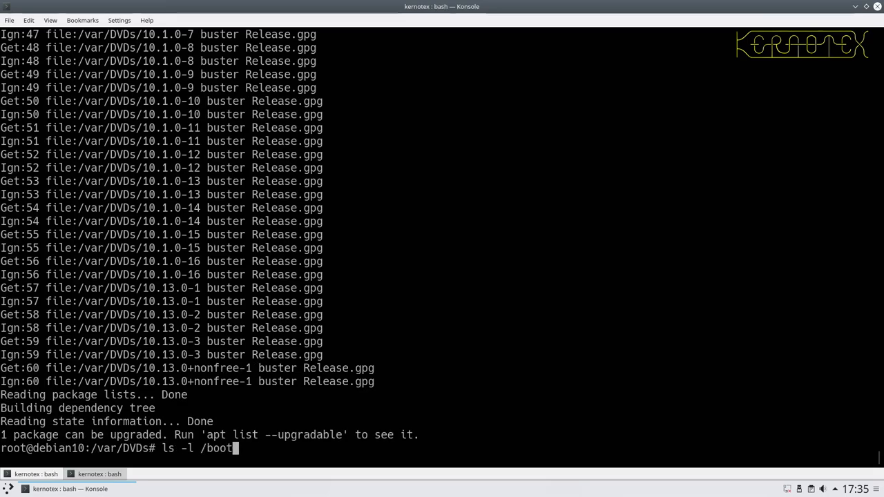
List upgradable packages and all versions, showing only linux-image-amd64 with deb10u16 available
{"action": "type", "text": "apt list --upgradable"}
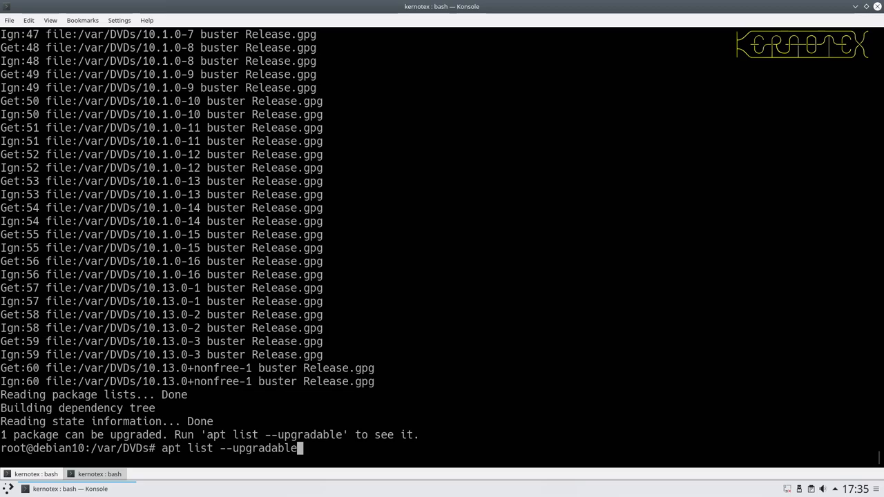
{"action": "key", "text": "Return"}
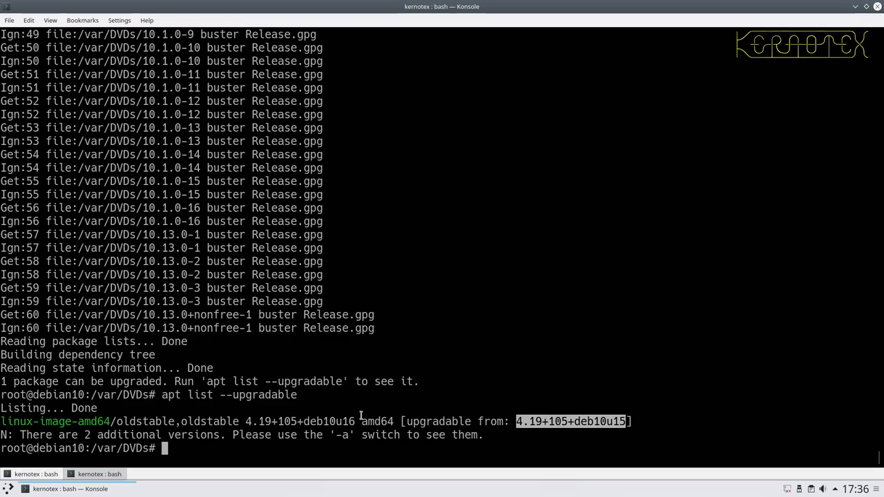
{"action": "type", "text": "apt list --upgradable -a"}
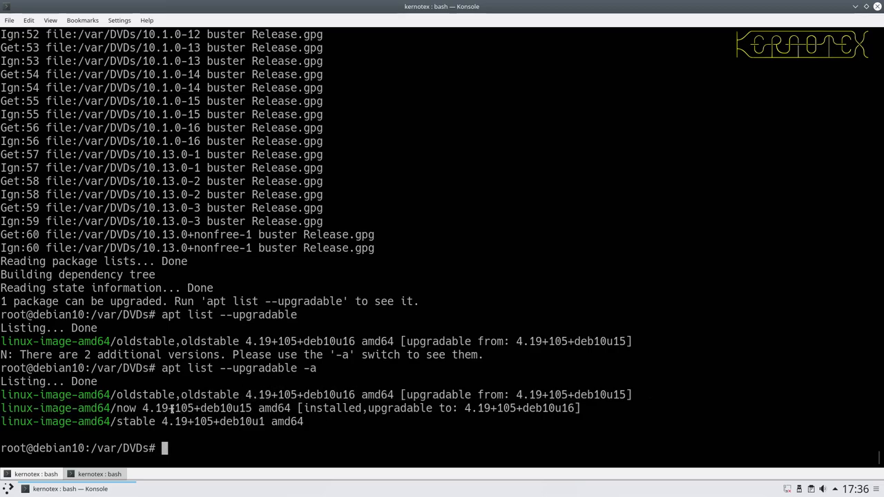
{"action": "left_click_drag", "start_coordinate": [497, 395], "coordinate": [170, 408]}
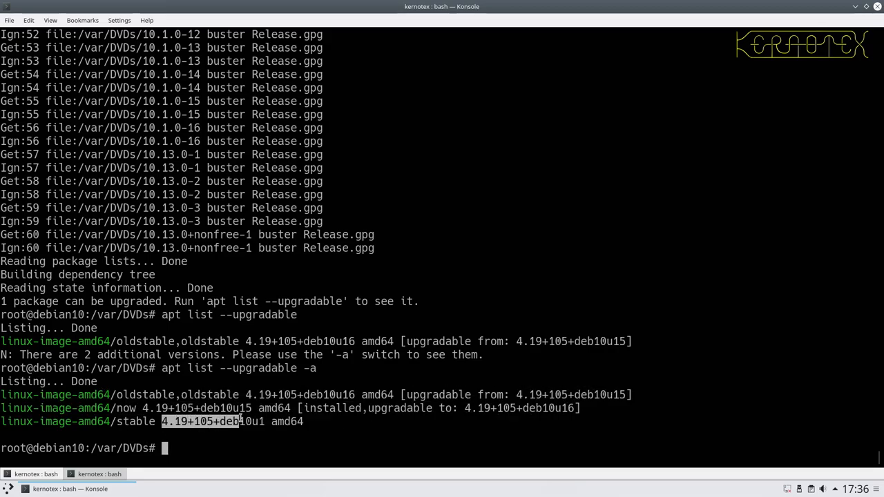
{"action": "type", "text": "ls -l /boot"}
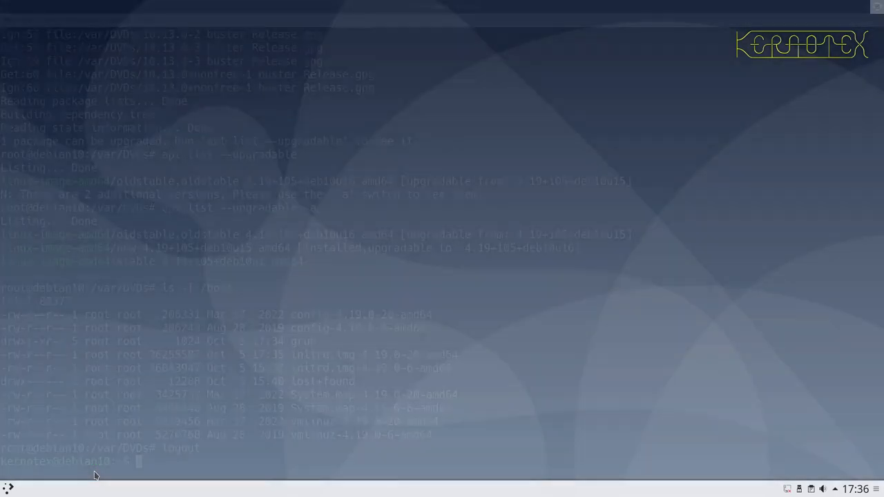
Choose Reboot from the Plasma Leave options and confirm restarting now
{"action": "left_click", "coordinate": [9, 488]}
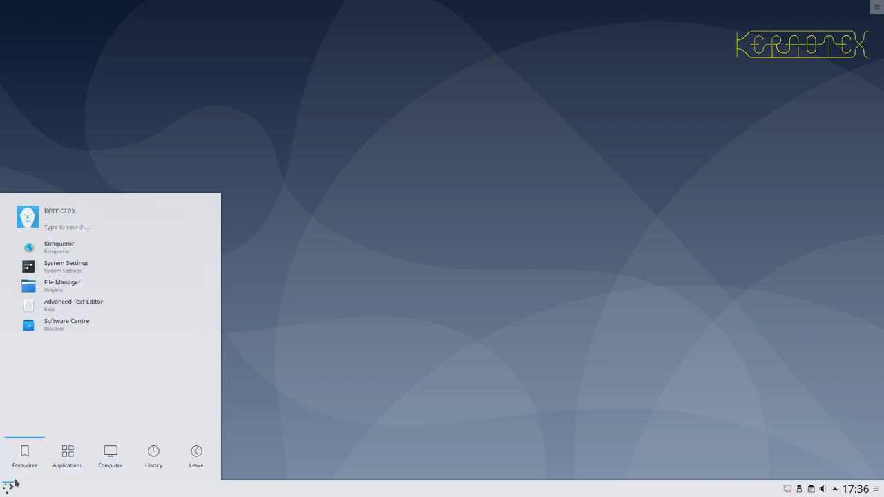
{"action": "left_click", "coordinate": [196, 456]}
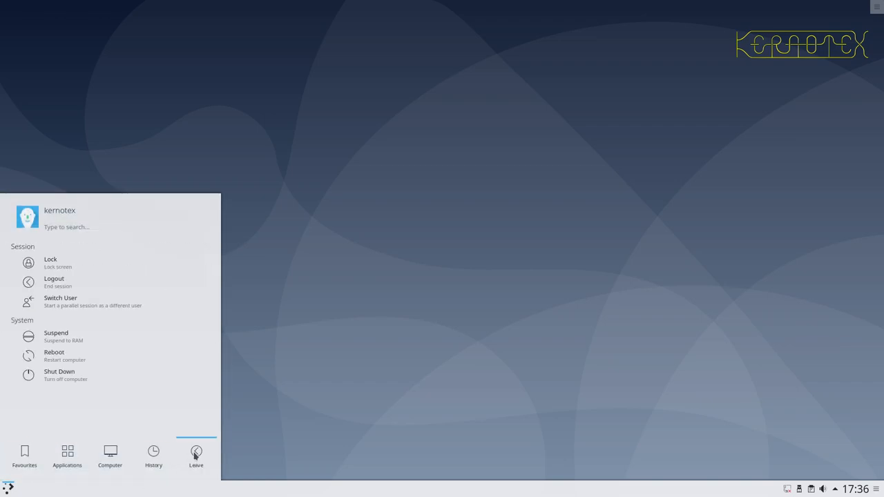
{"action": "mouse_move", "coordinate": [128, 355]}
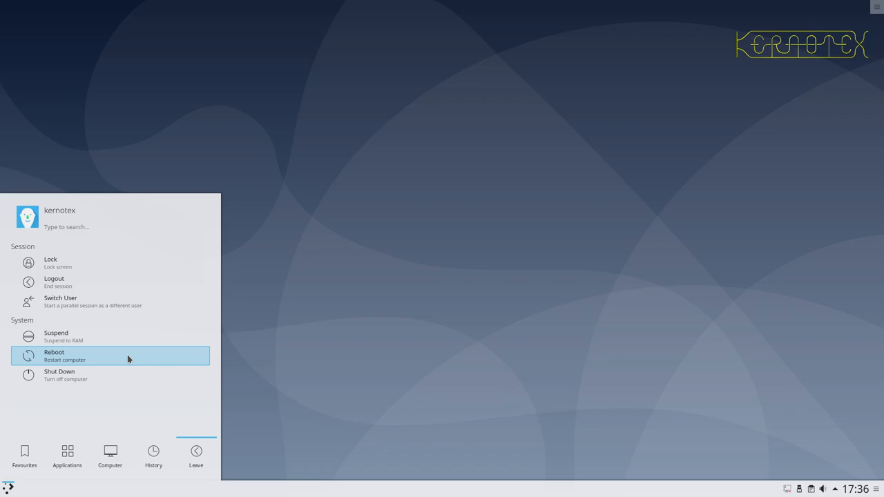
{"action": "left_click", "coordinate": [110, 355]}
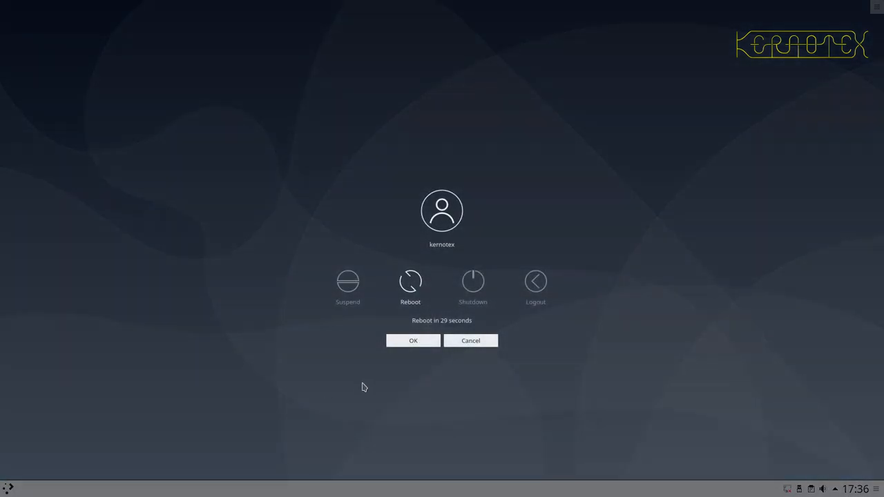
{"action": "left_click", "coordinate": [413, 341]}
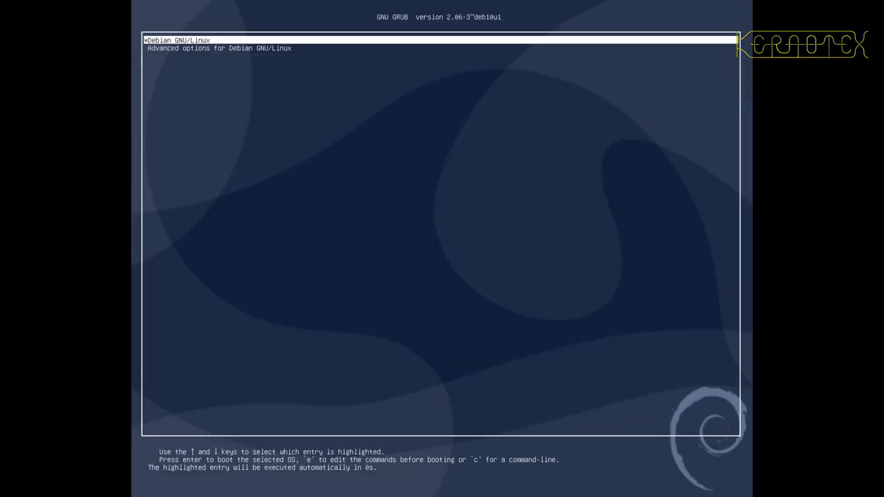
Boot Debian GNU/Linux from GRUB, log in with the password, and open the launcher
{"action": "key", "text": "Return"}
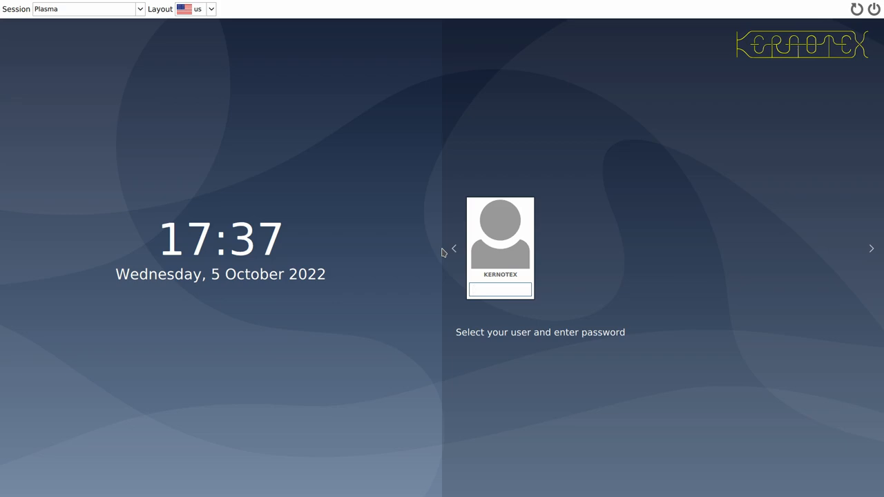
{"action": "type", "text": "password"}
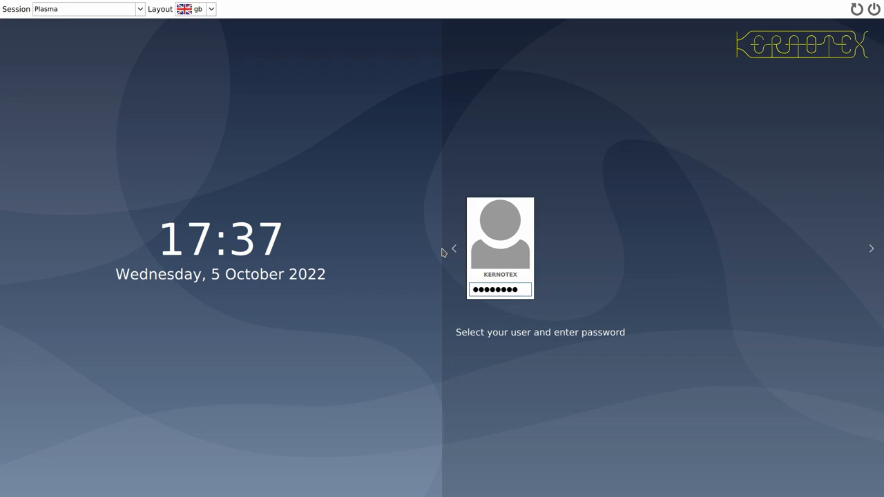
{"action": "key", "text": "Return"}
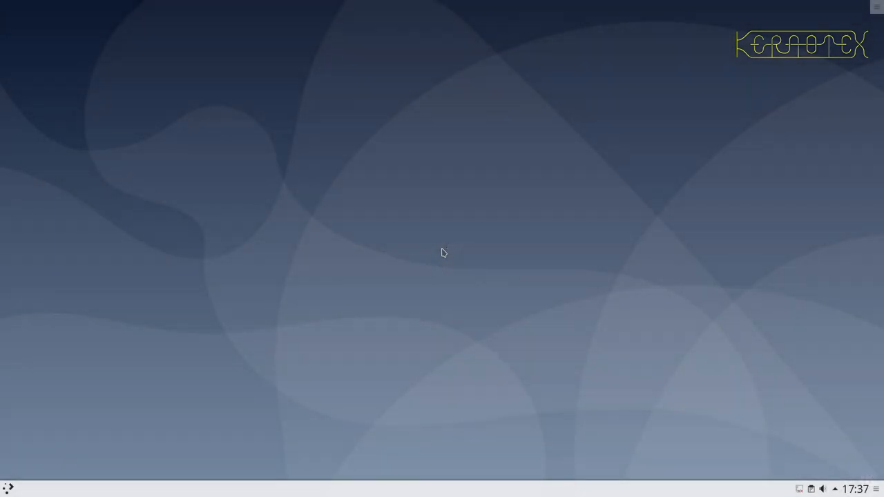
{"action": "left_click", "coordinate": [8, 487]}
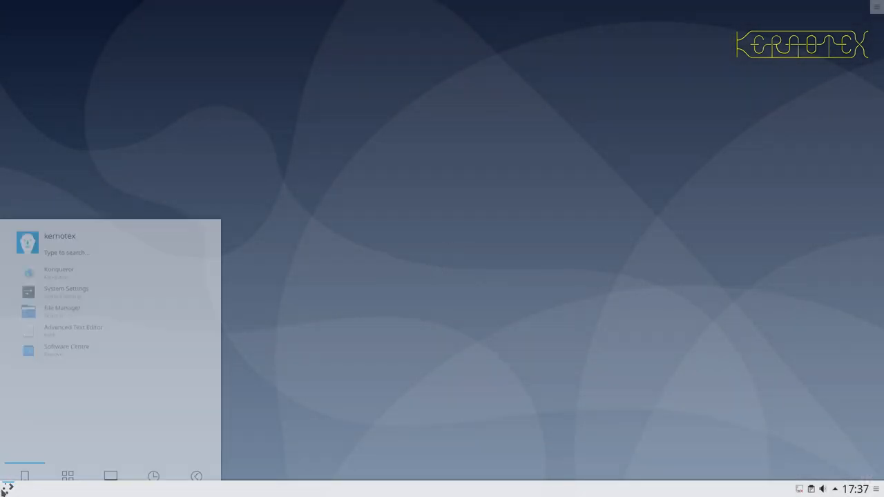
Reopen Konsole, list /boot, and confirm uname reports kernel 4.19.0-20
{"action": "type", "text": "ko"}
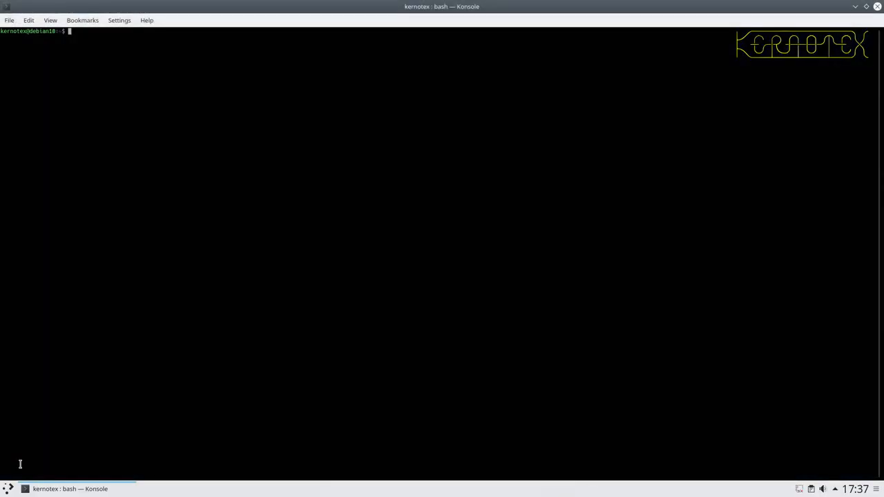
{"action": "mouse_move", "coordinate": [120, 355]}
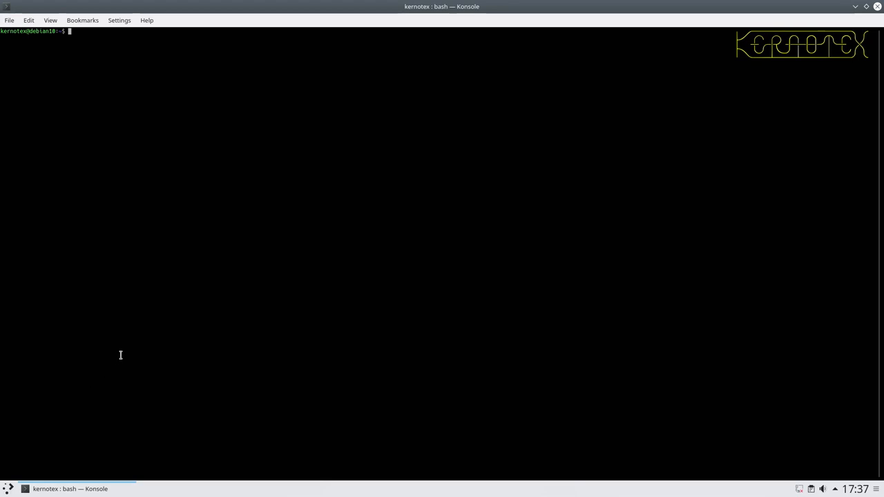
{"action": "type", "text": "ls -l /boot"}
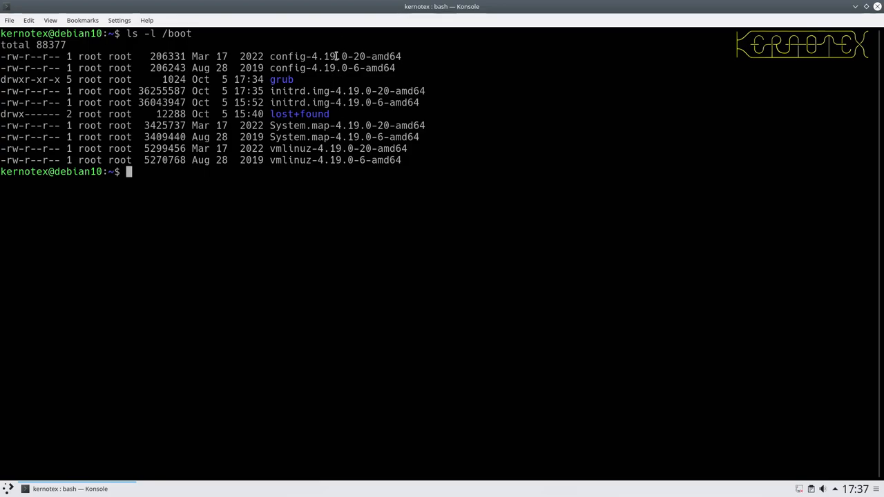
{"action": "mouse_move", "coordinate": [338, 56]}
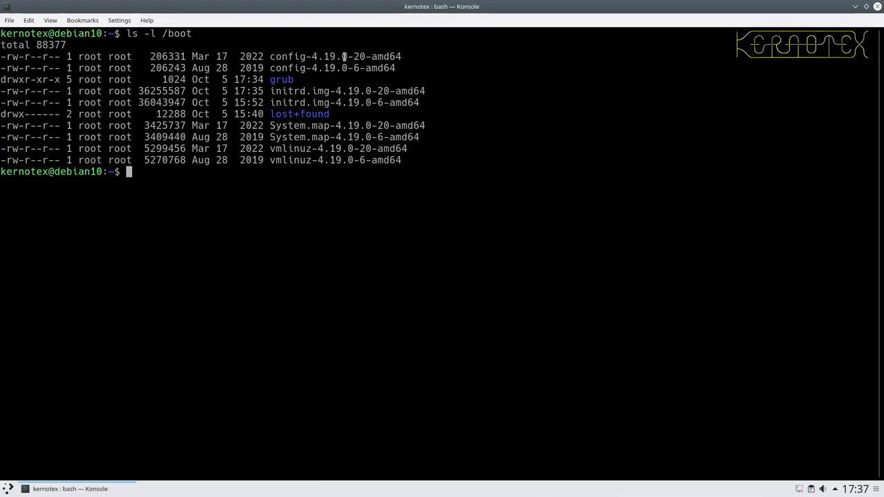
{"action": "type", "text": "una"}
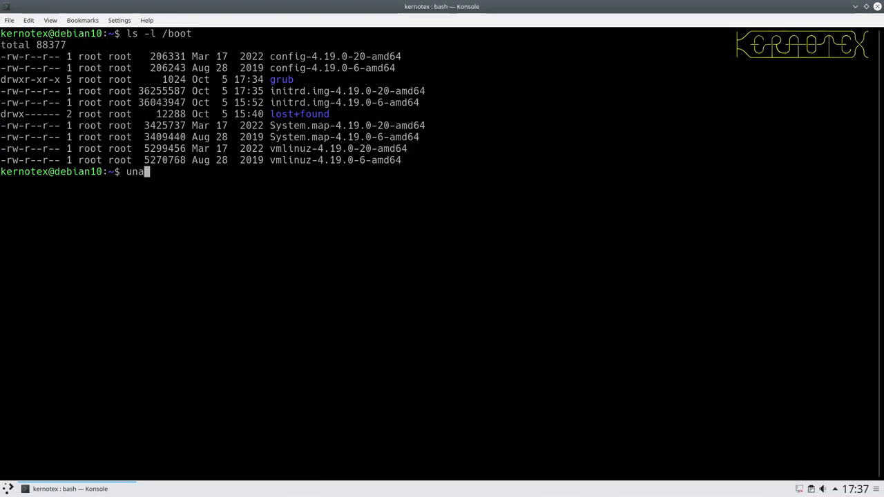
{"action": "type", "text": "me -a"}
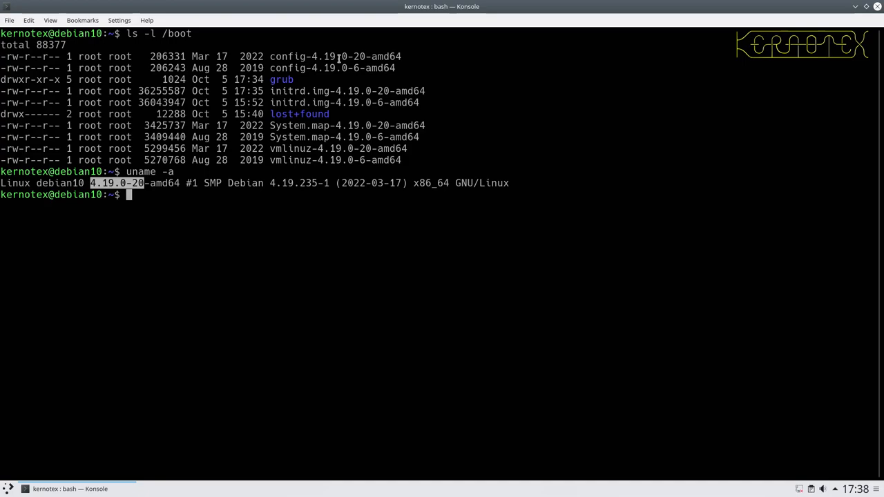
{"action": "mouse_move", "coordinate": [315, 116]}
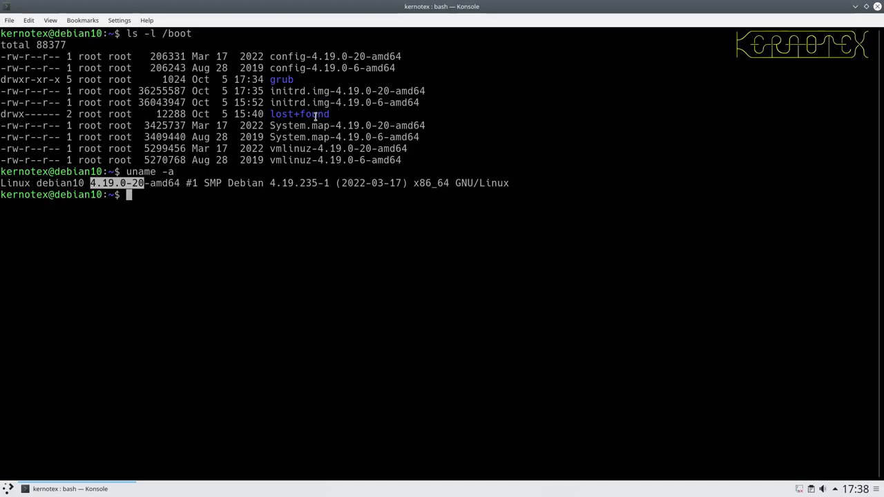
{"action": "mouse_move", "coordinate": [247, 290]}
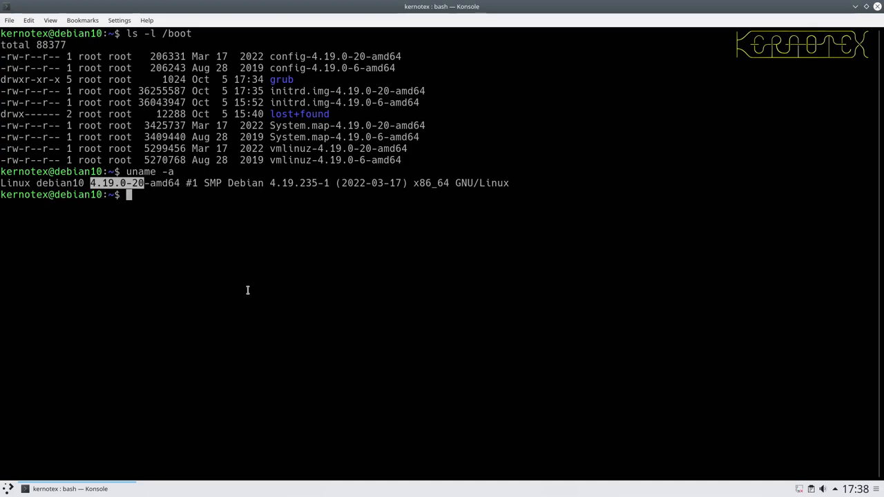
{"action": "type", "text": "apt update"}
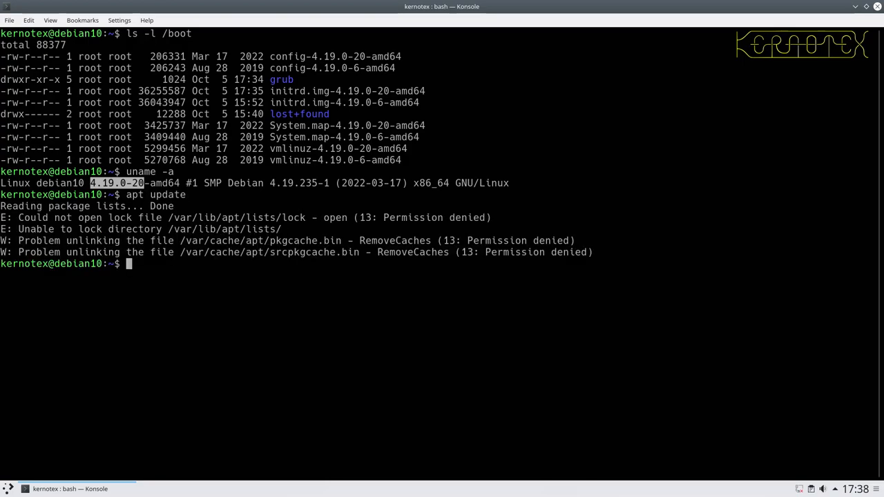
Become root with su -, refresh the DVD package lists, and request installing wesnoth
{"action": "type", "text": "su -"}
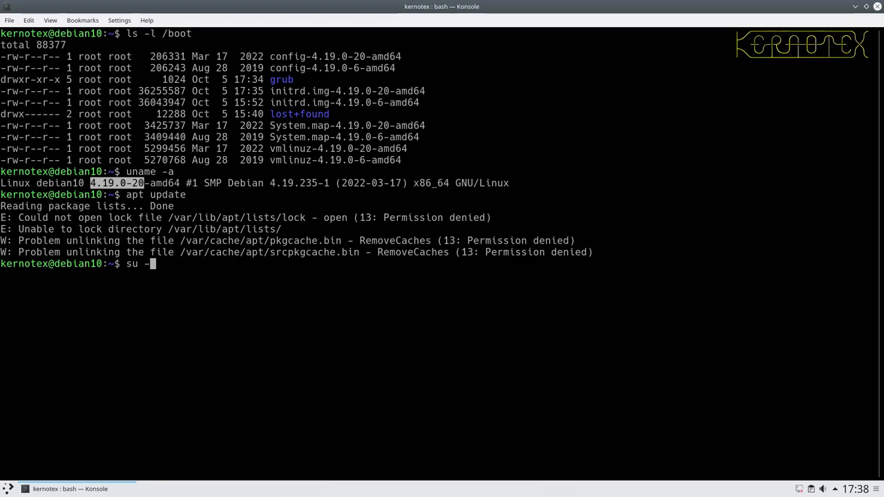
{"action": "key", "text": "Return"}
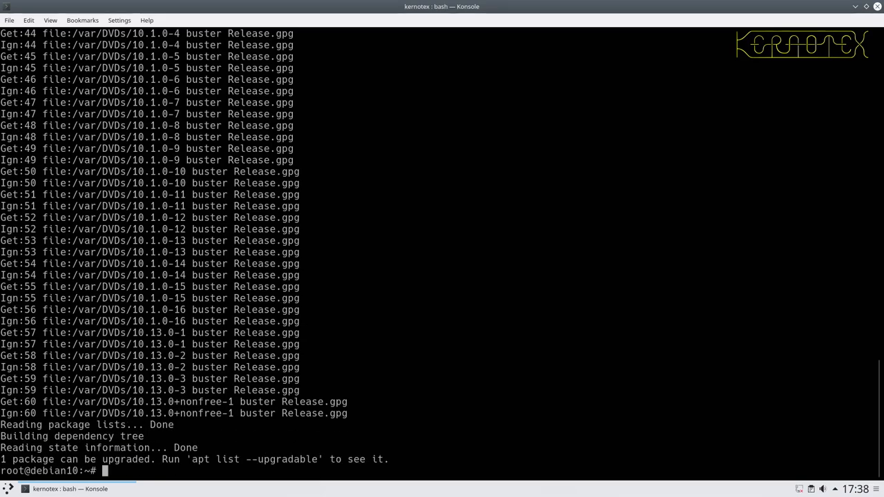
{"action": "type", "text": "apt"}
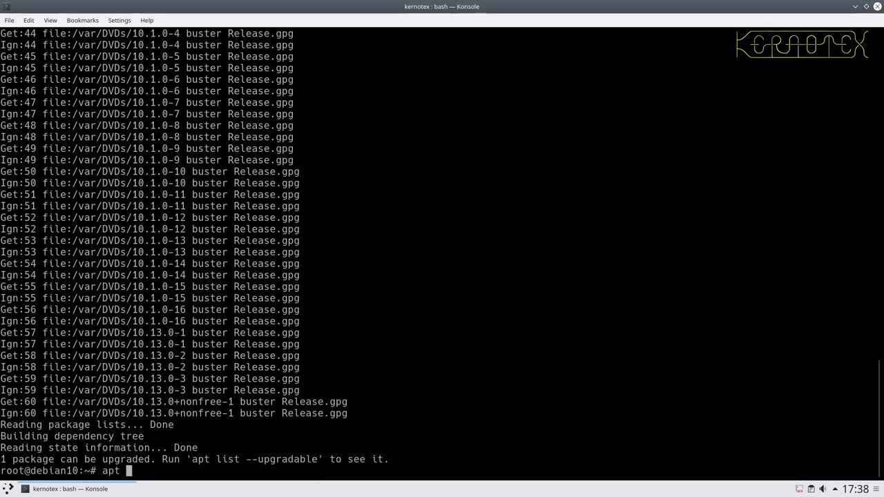
{"action": "type", "text": "install"}
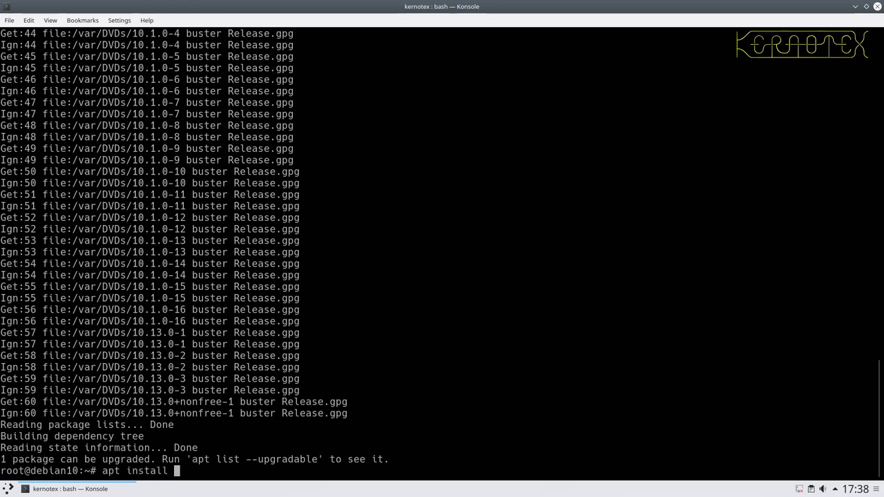
{"action": "type", "text": "wesnoth"}
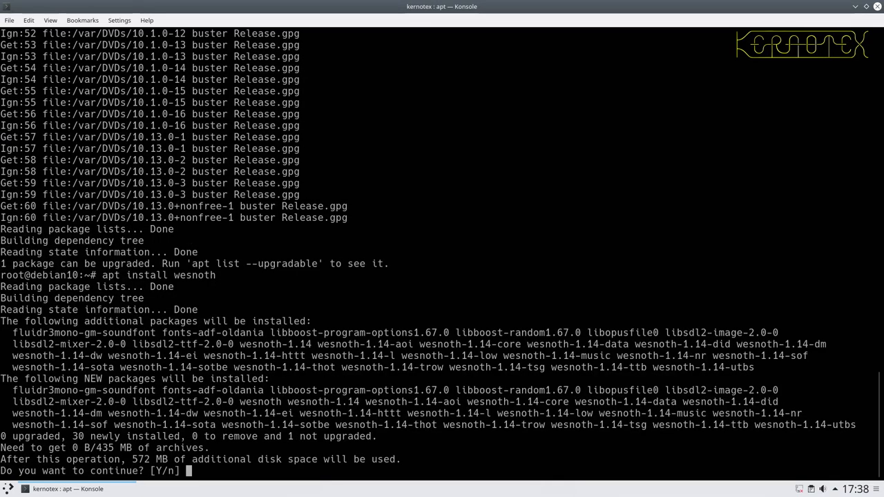
Answer Y to install wesnoth with its 30 new packages
{"action": "type", "text": "Y"}
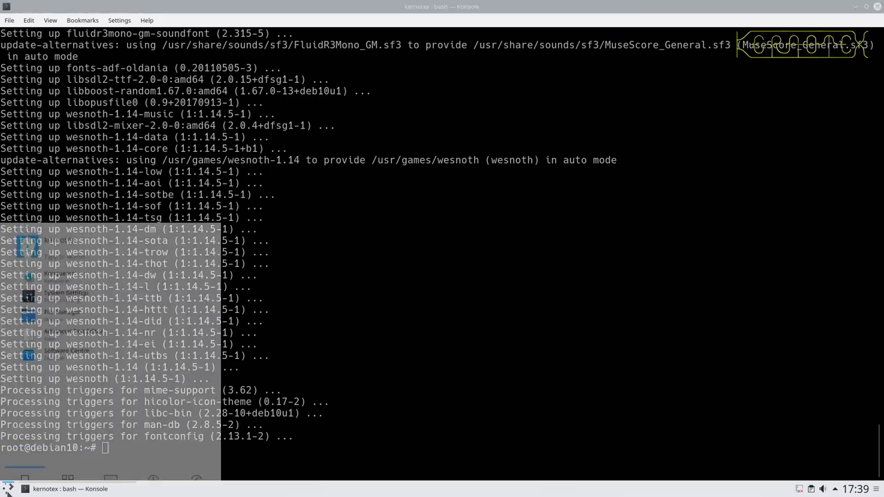
Search the launcher for 'wesn' and start The Battle for Wesnoth
{"action": "left_click", "coordinate": [6, 488]}
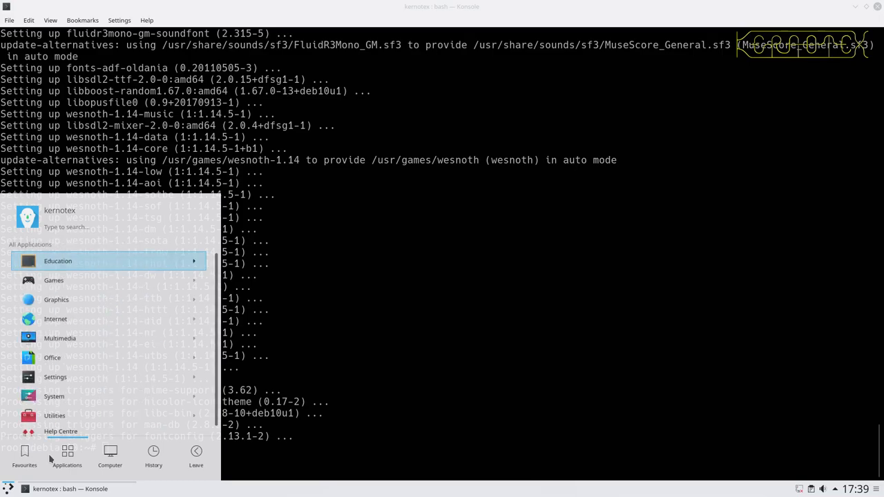
{"action": "type", "text": "wesn"}
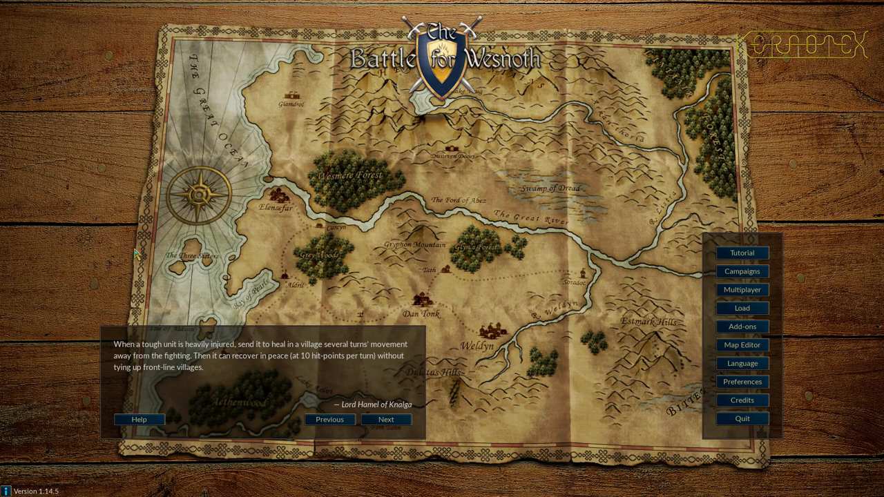
{"action": "mouse_move", "coordinate": [642, 334]}
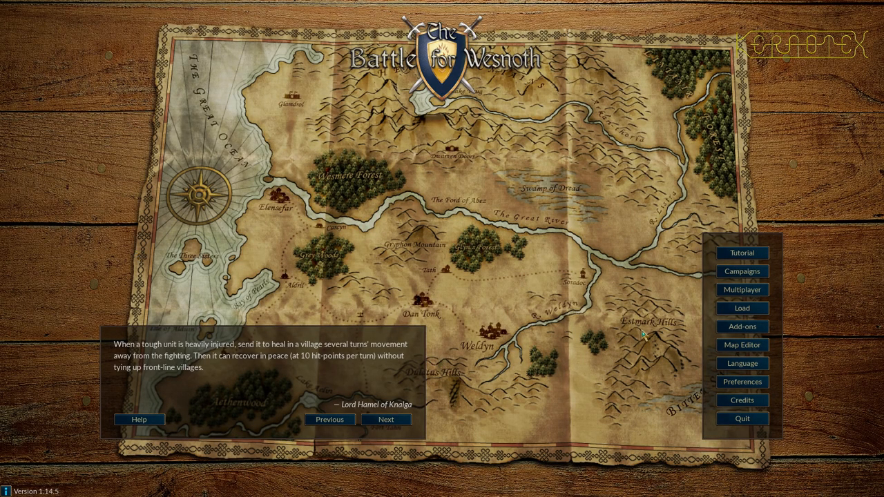